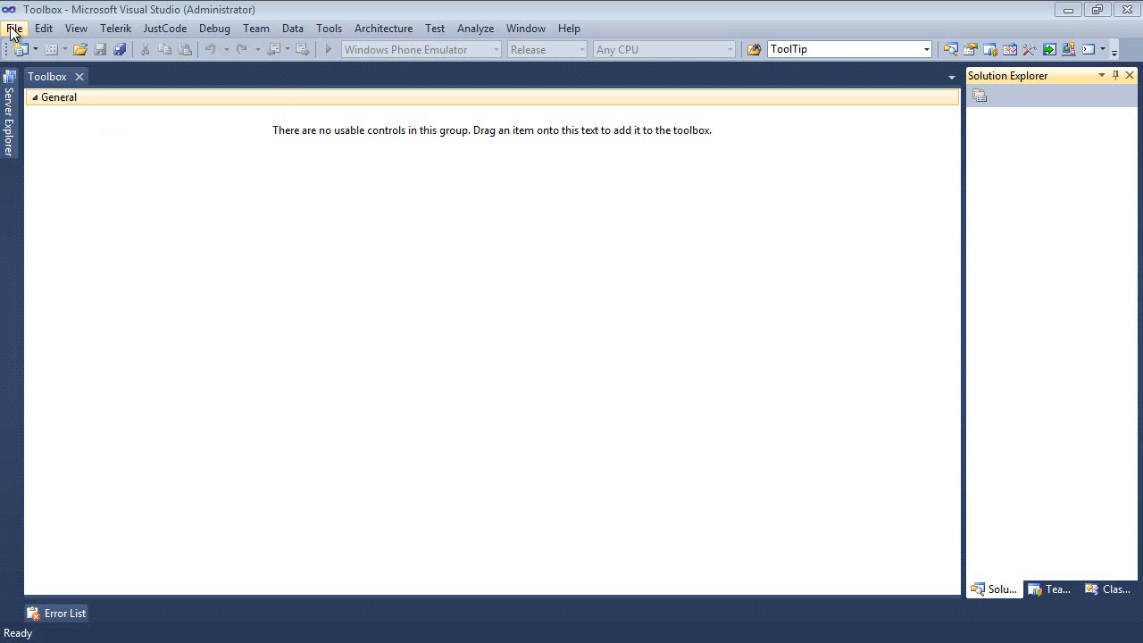
Start a new RadControls Silverlight Application project named RadBarCodeP1
click(14, 29)
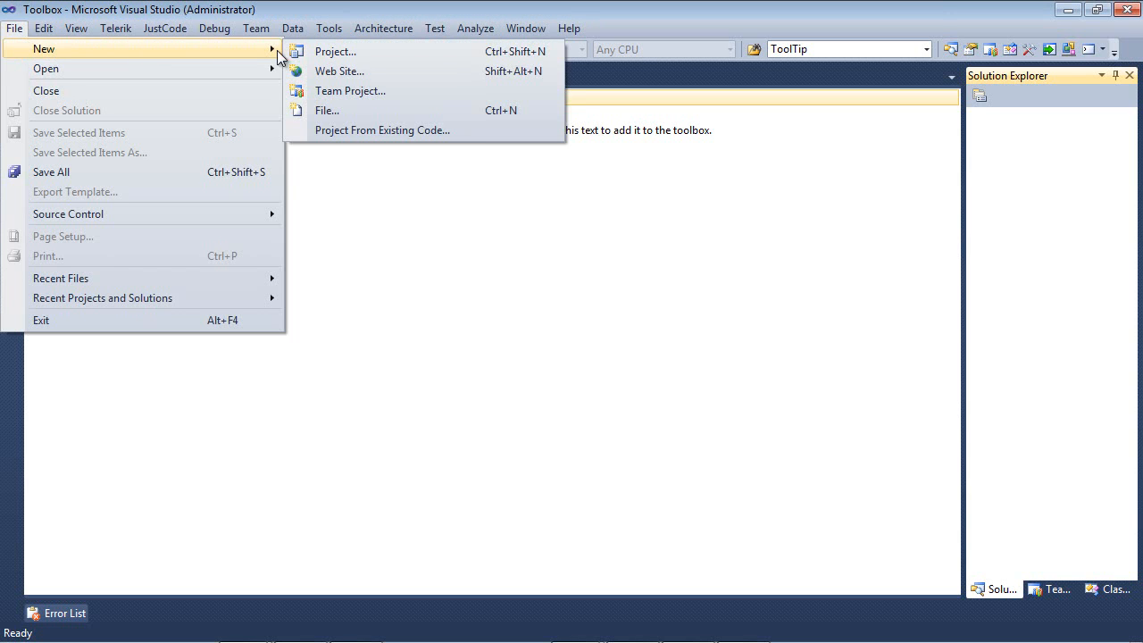
click(336, 50)
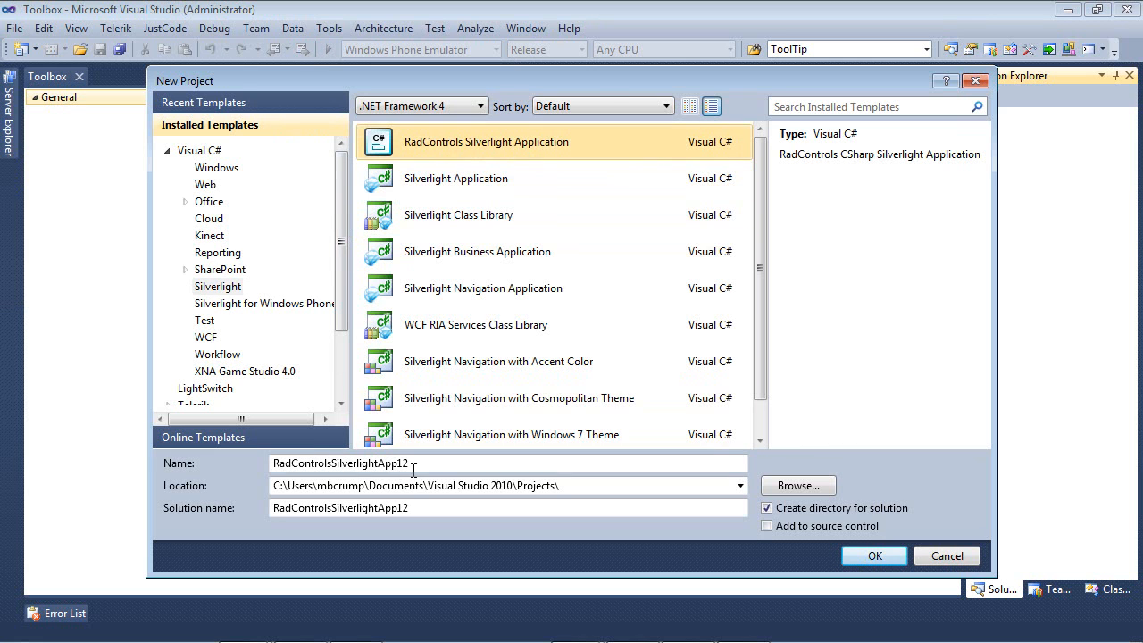
triple_click(339, 462)
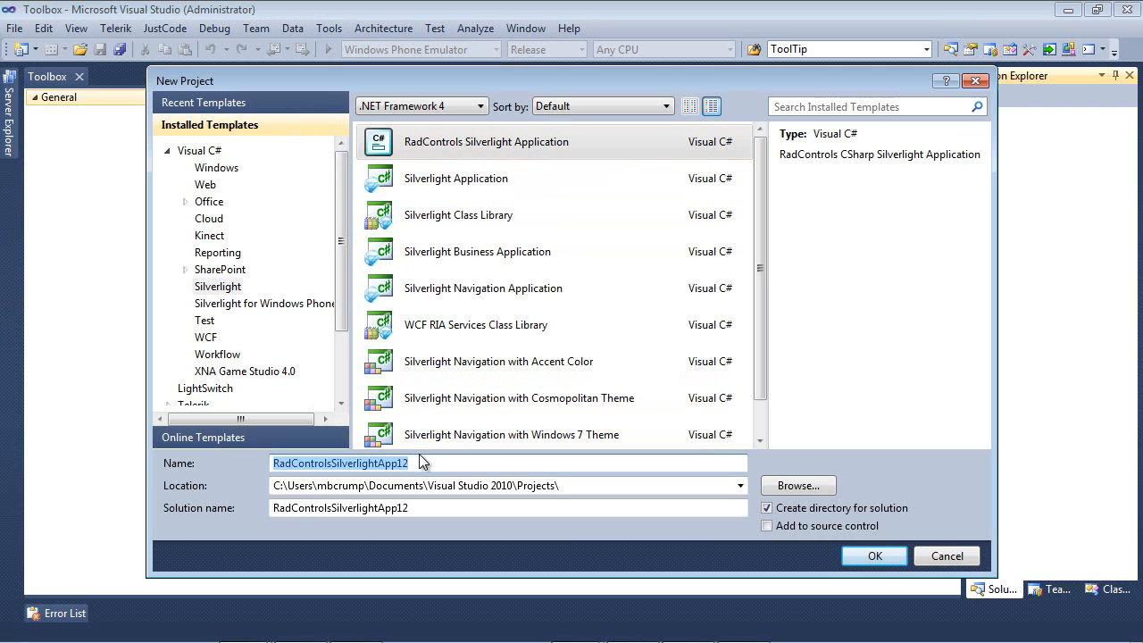
text(RadBarCodeP1)
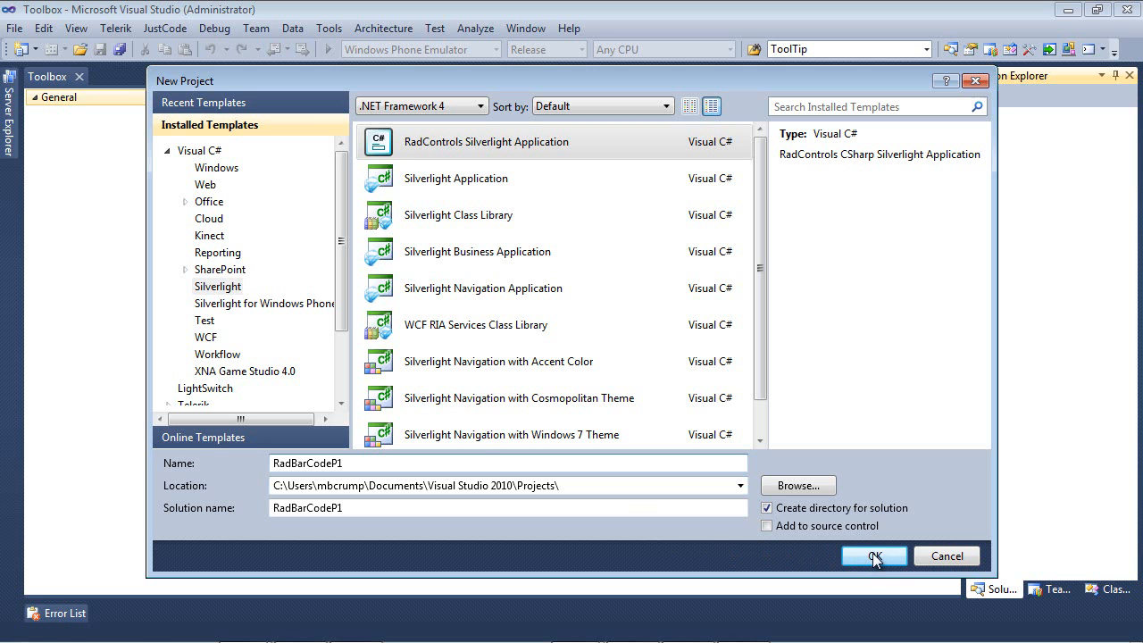
Create RadBarCodeP1 hosted in the RadBarCodeP1.Web site on Silverlight 4
click(873, 555)
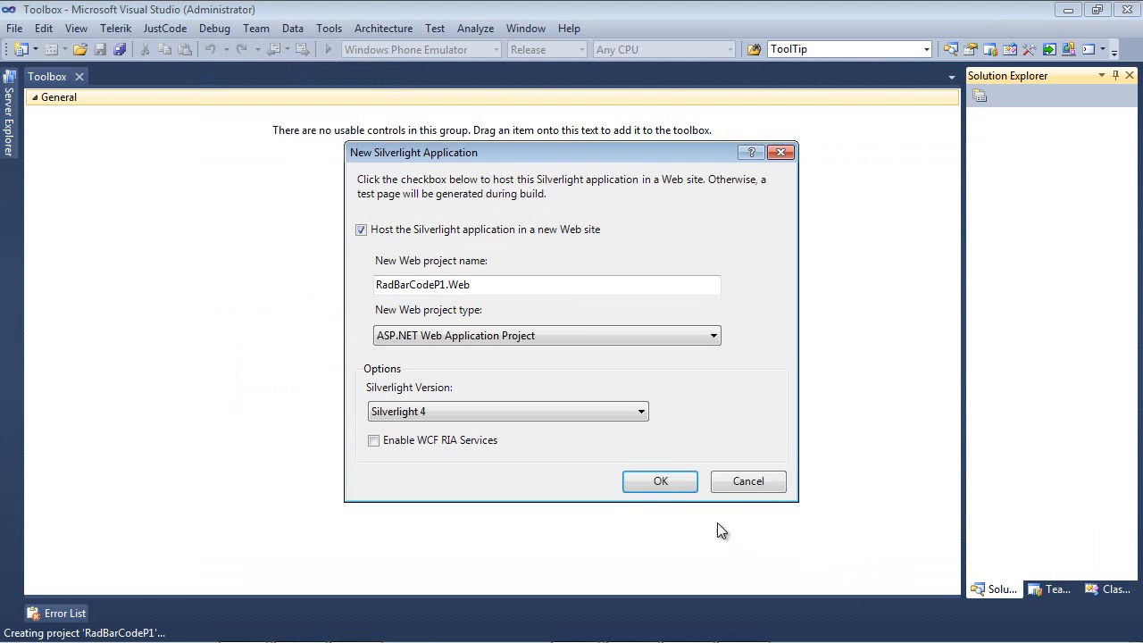
mouse_move(425, 259)
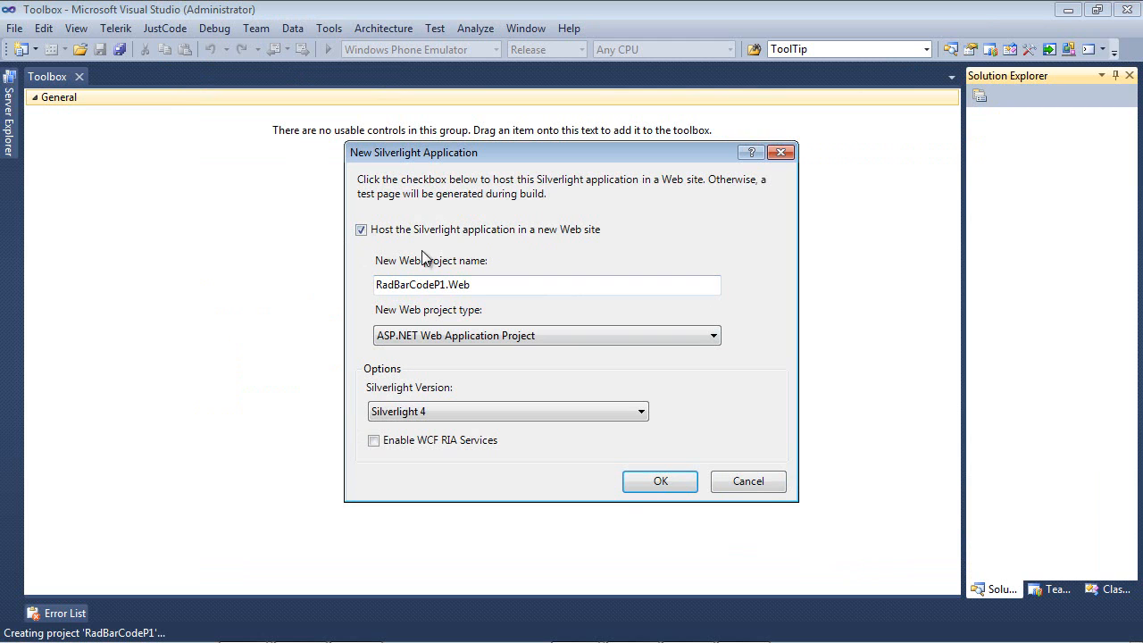
mouse_move(576, 241)
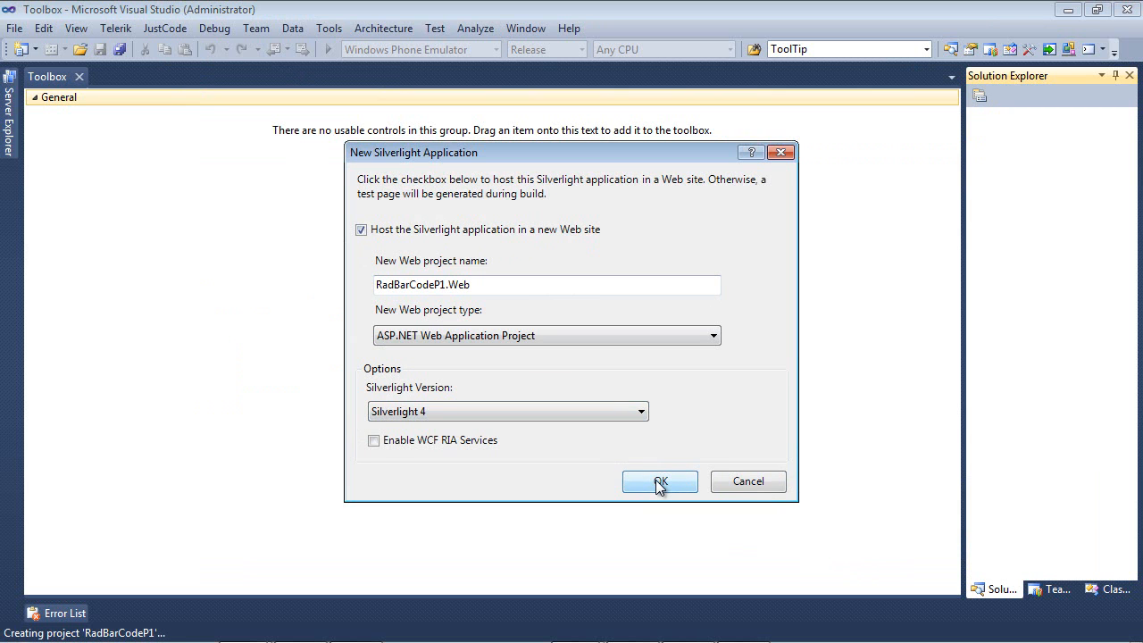
click(659, 482)
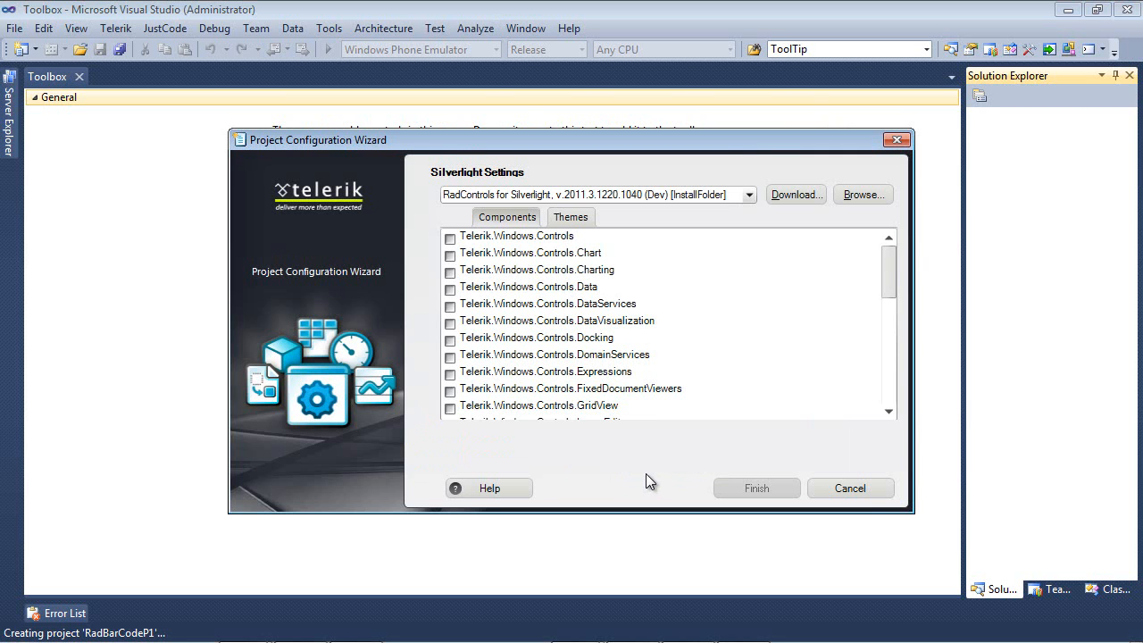
mouse_move(640, 450)
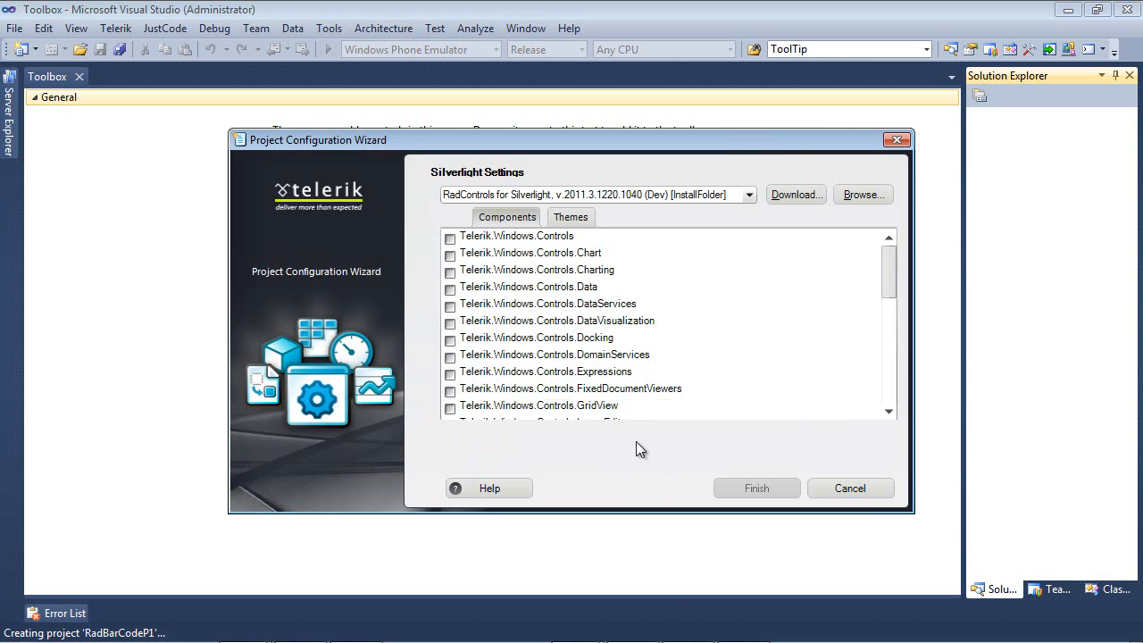
Include Telerik.Windows.Controls.DataVisualization and finish the Telerik configuration wizard
click(450, 321)
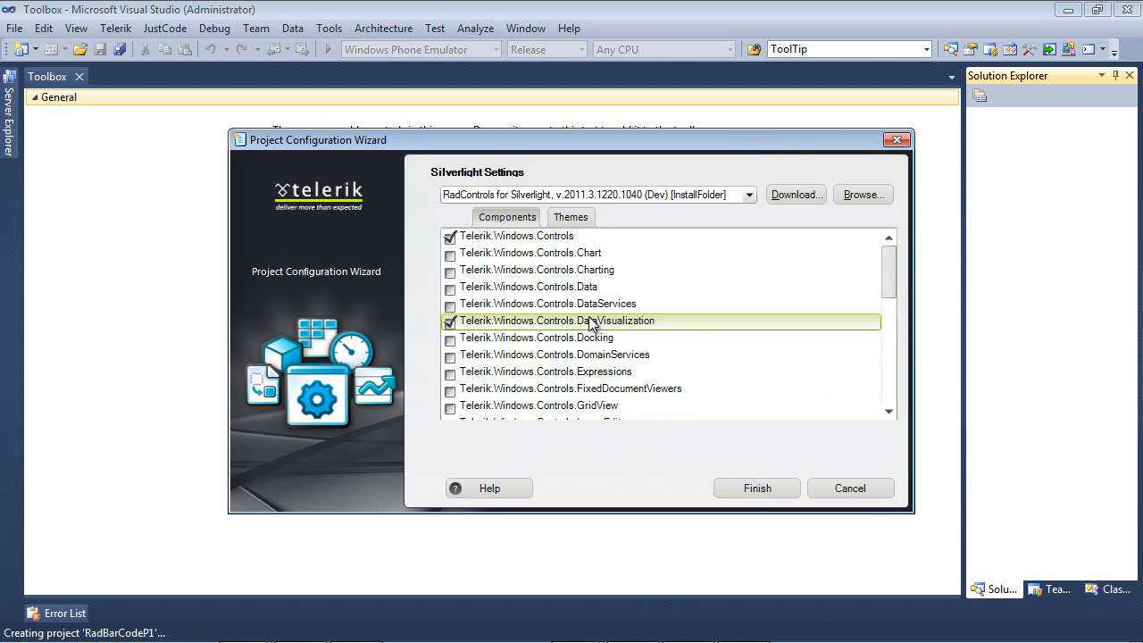
mouse_move(568, 336)
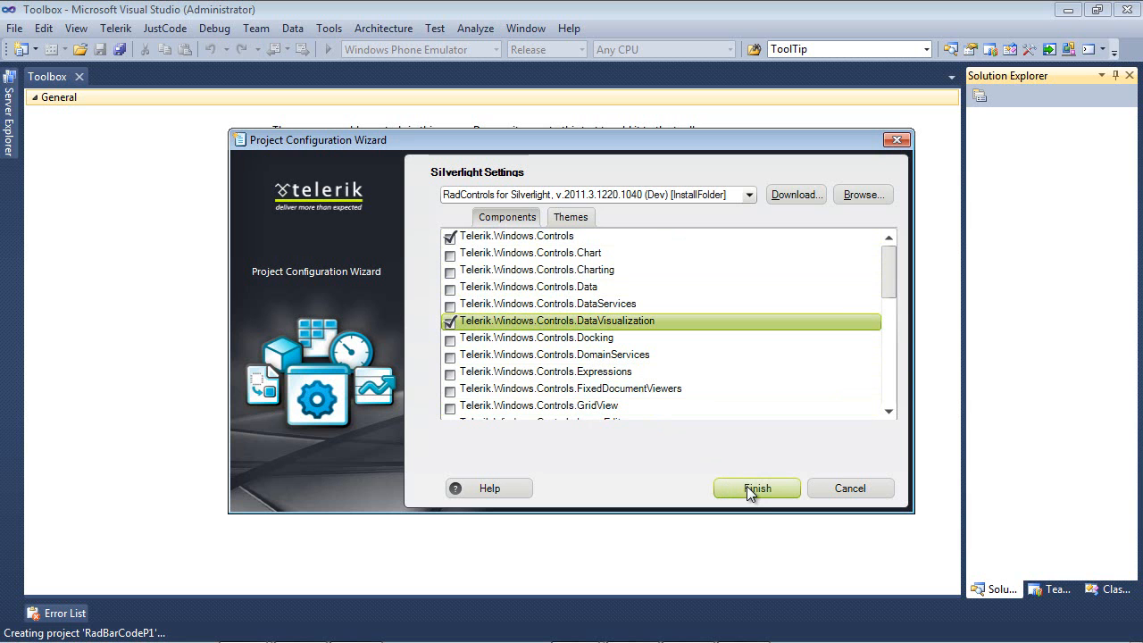
click(758, 487)
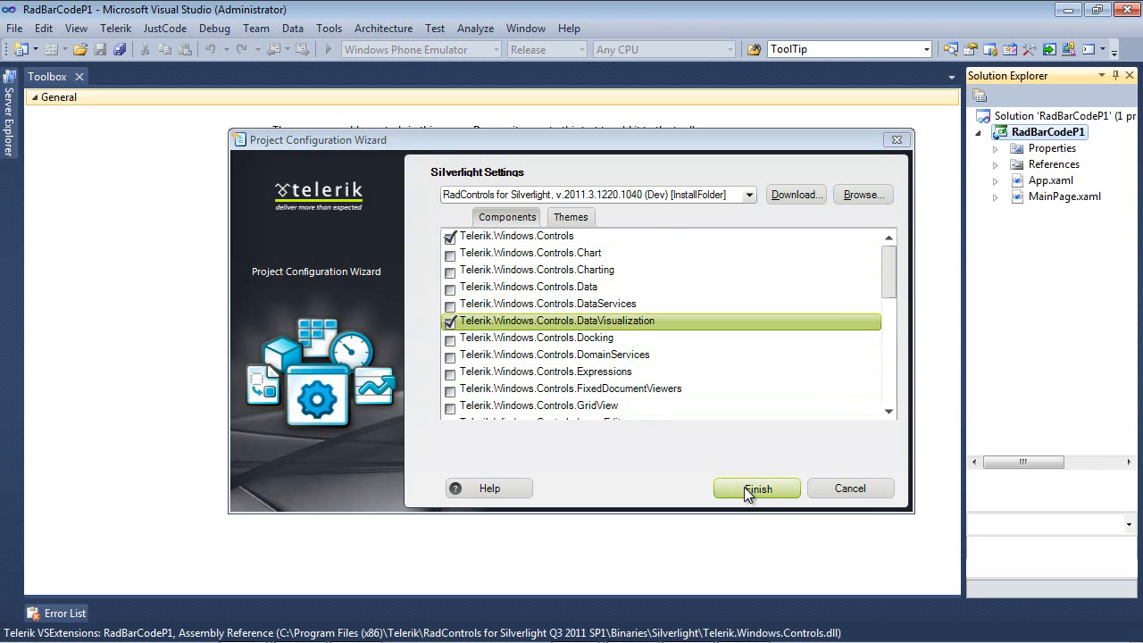
click(758, 489)
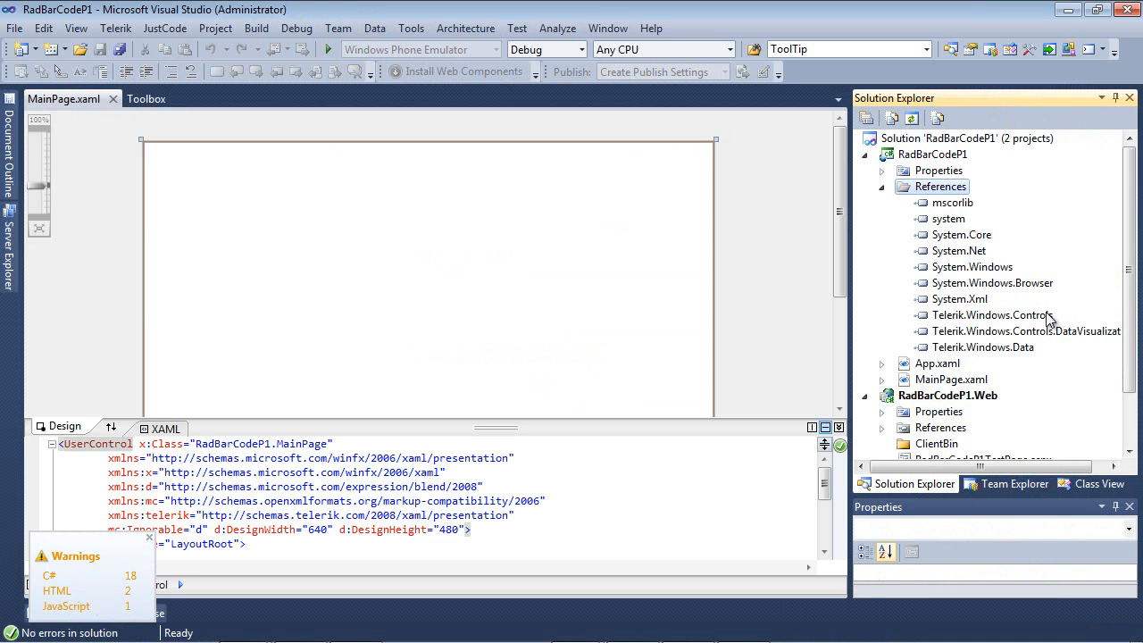
Inspect the Telerik references and show MainPage.xaml's XAML markup
click(989, 314)
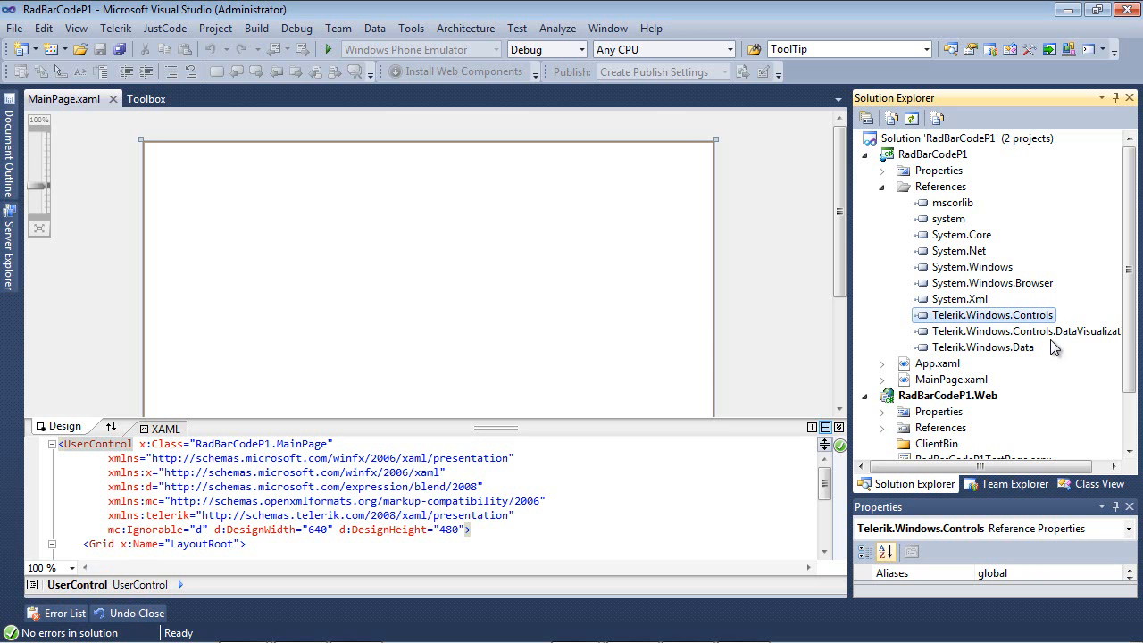
click(1025, 330)
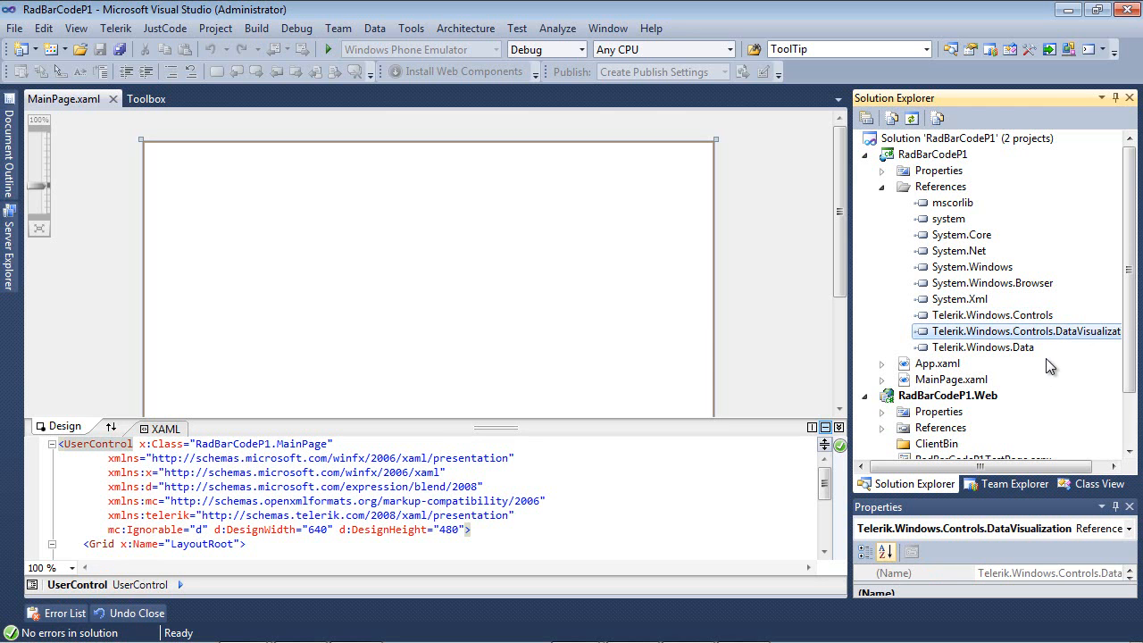
mouse_move(621, 409)
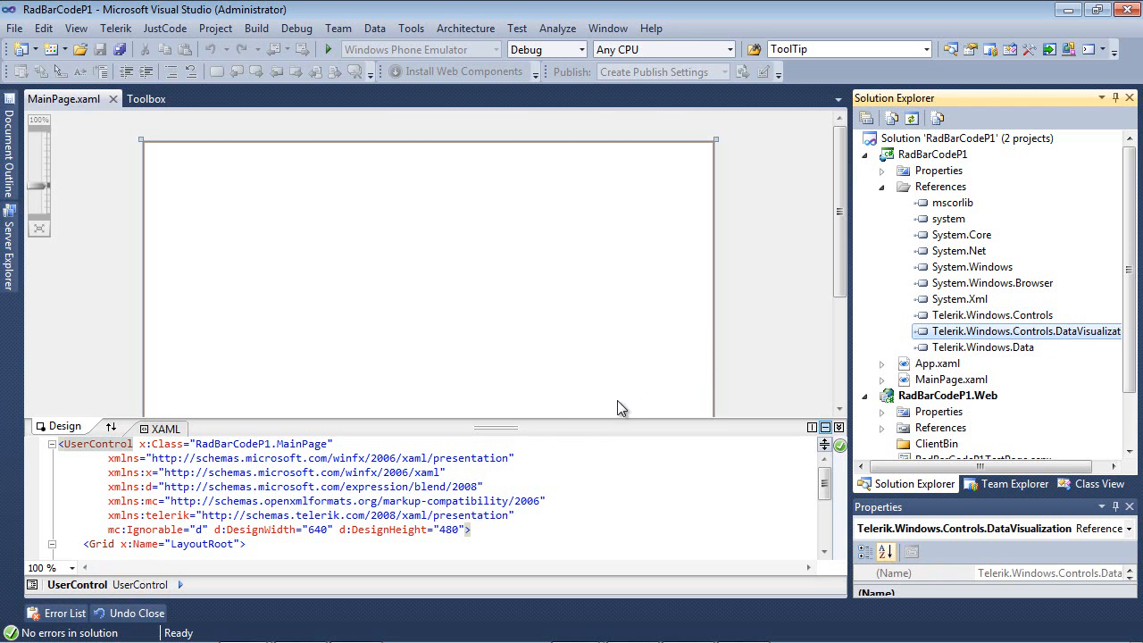
click(429, 268)
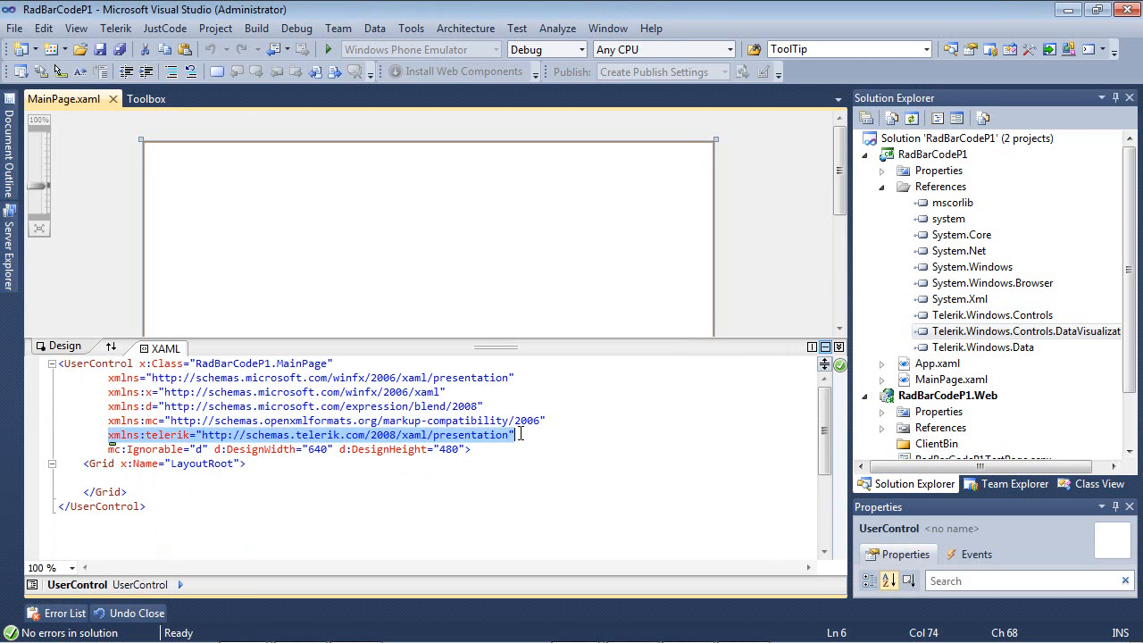
mouse_move(183, 450)
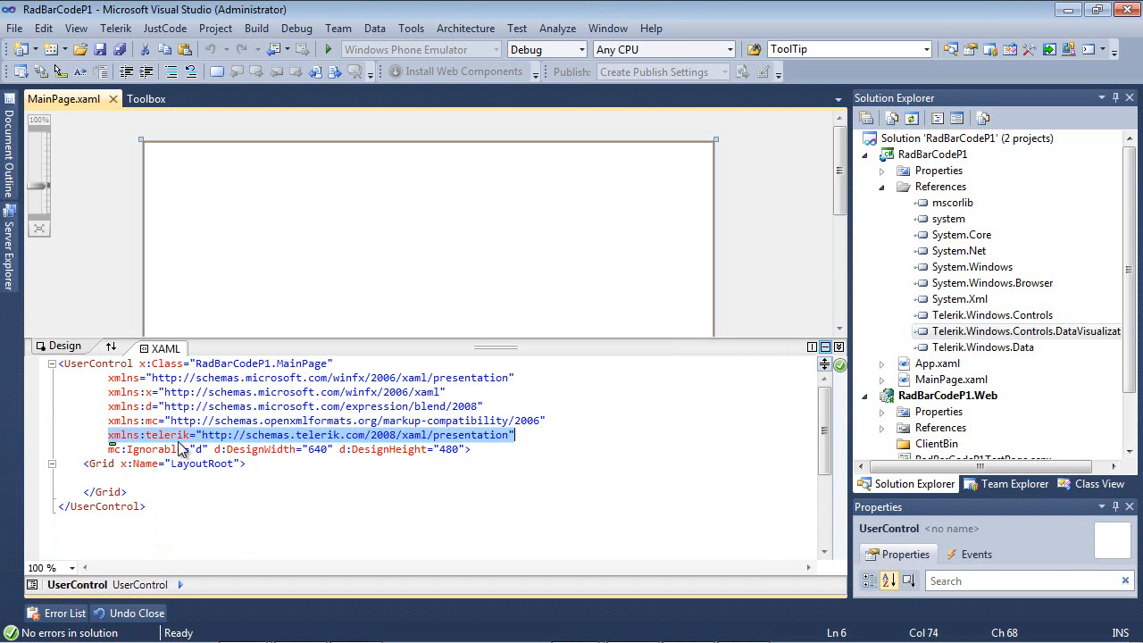
mouse_move(177, 448)
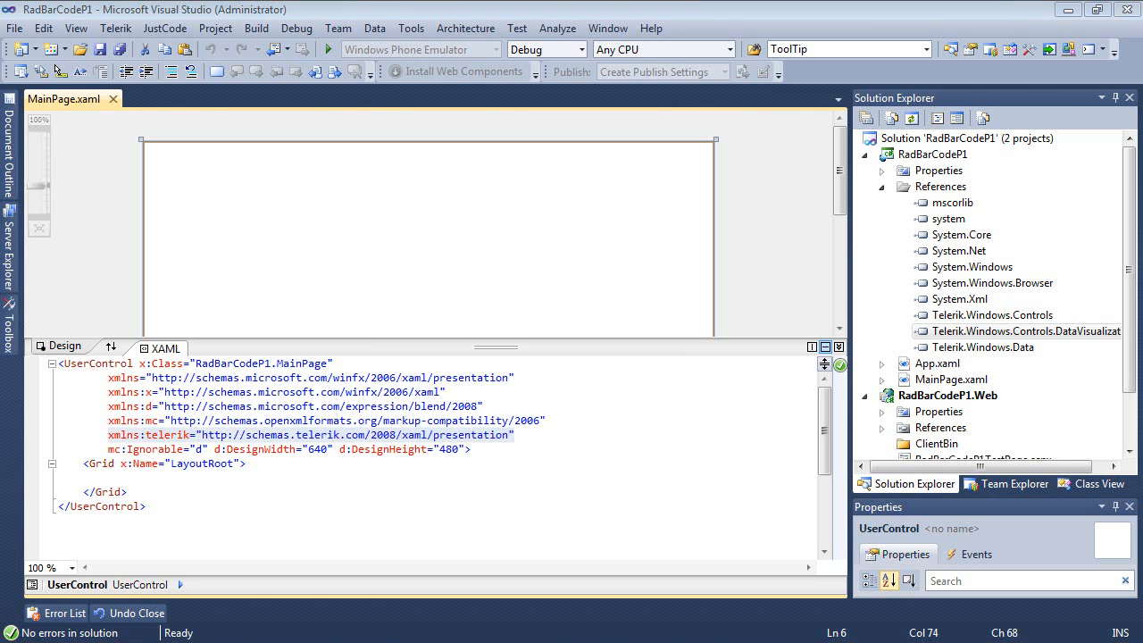
mouse_move(9, 321)
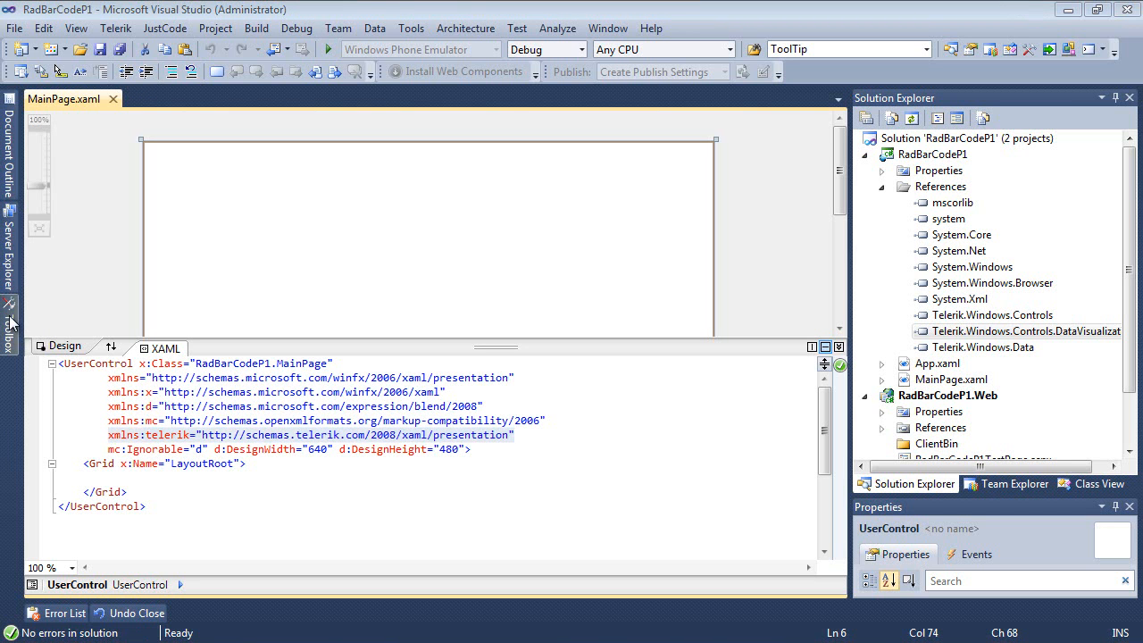
Show the Toolbox of Silverlight controls beside MainPage.xaml
click(11, 318)
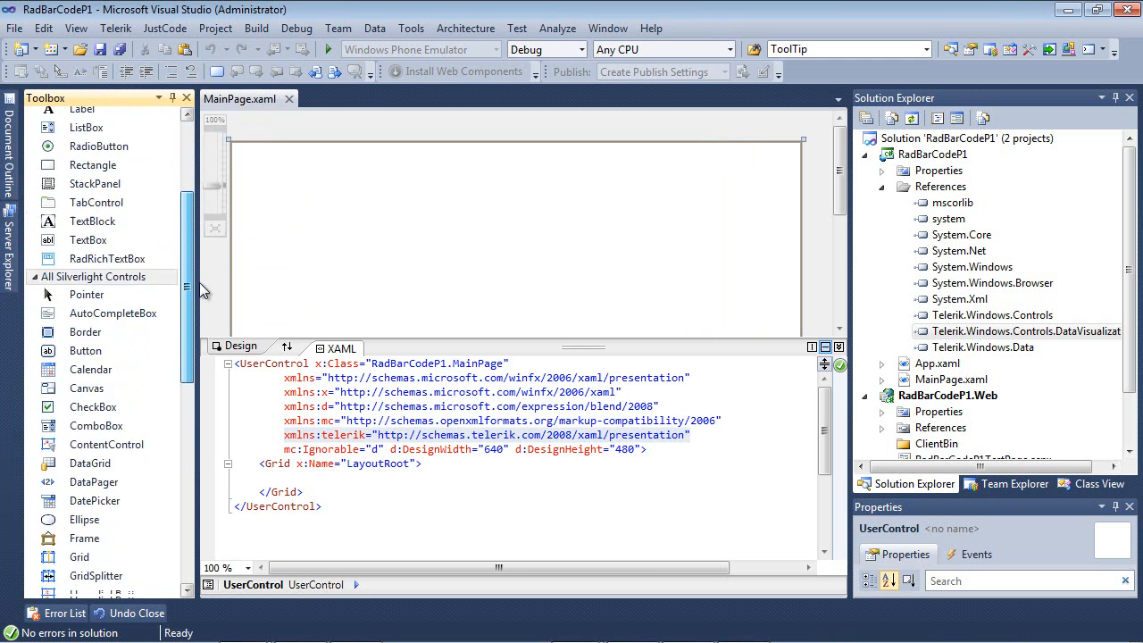
scroll(down, 3)
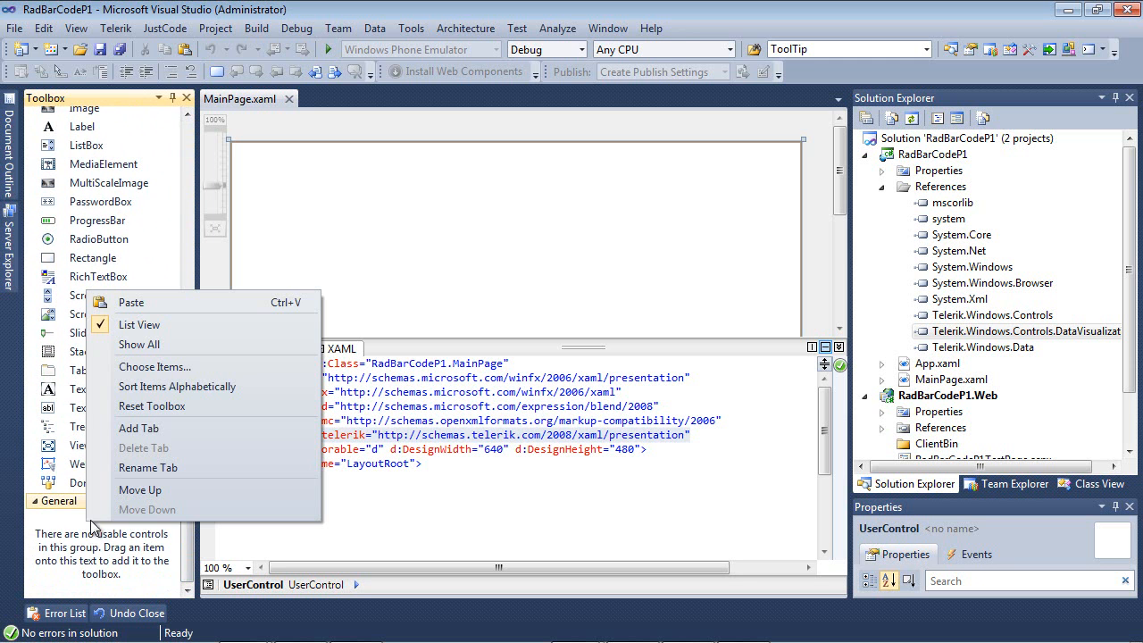
mouse_move(154, 368)
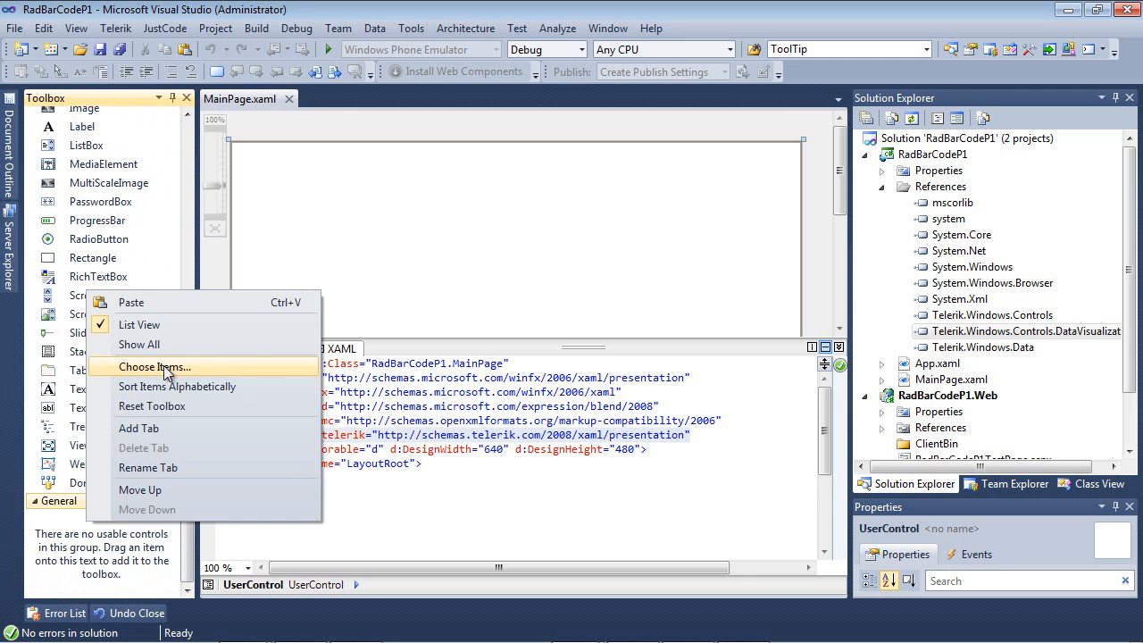
Filter the Silverlight Components list in Choose Toolbox Items by 'RadCode'
click(153, 368)
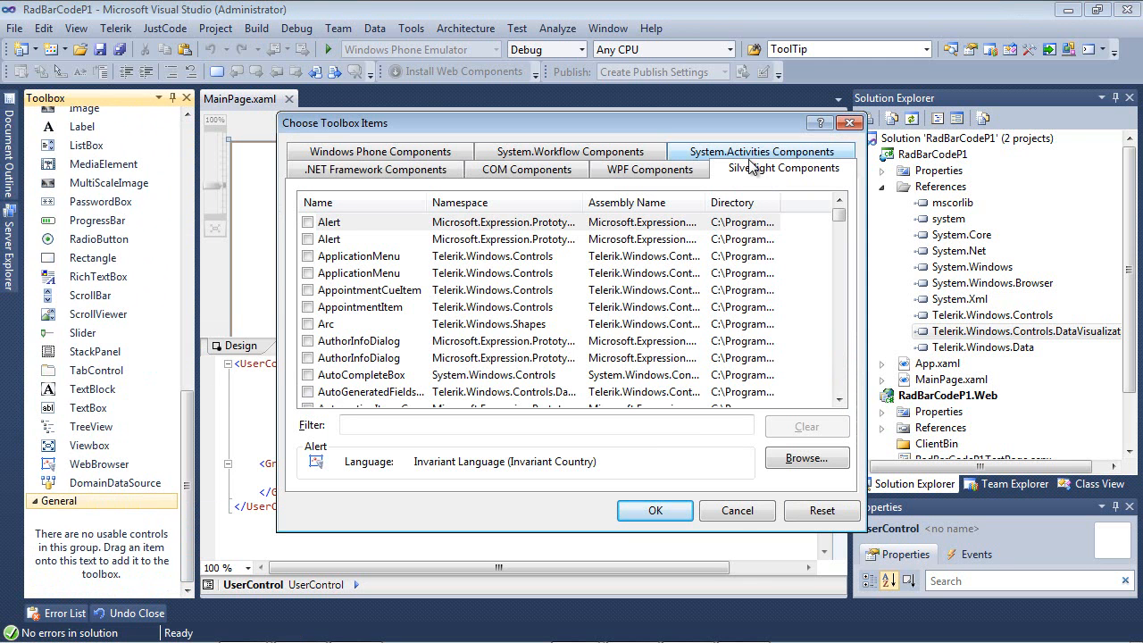
click(784, 168)
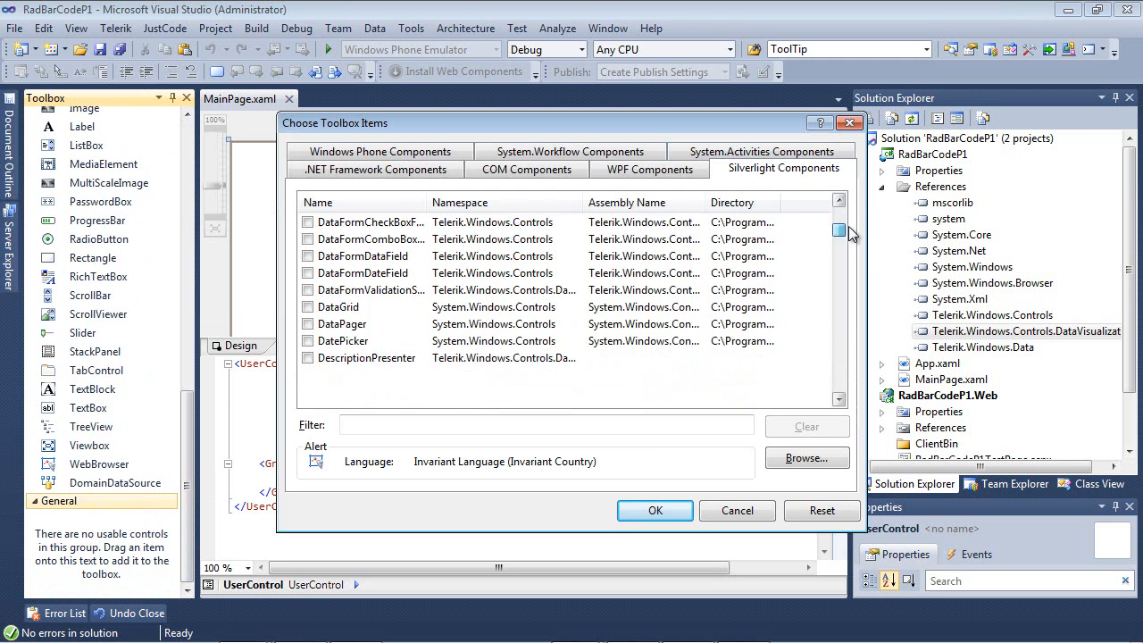
scroll(down, 3)
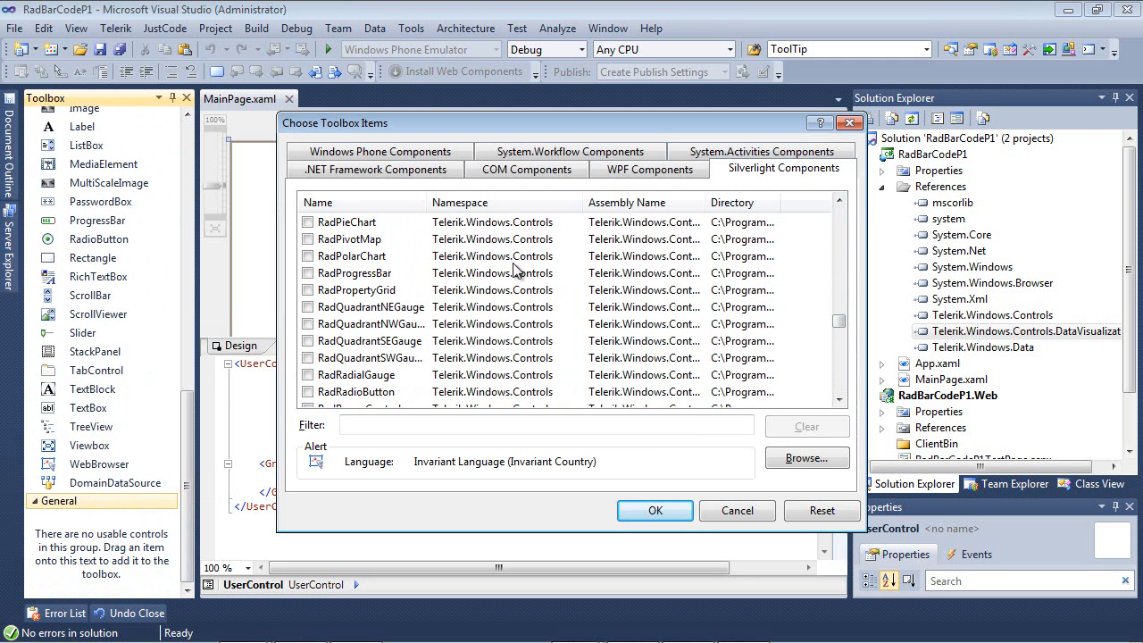
mouse_move(527, 276)
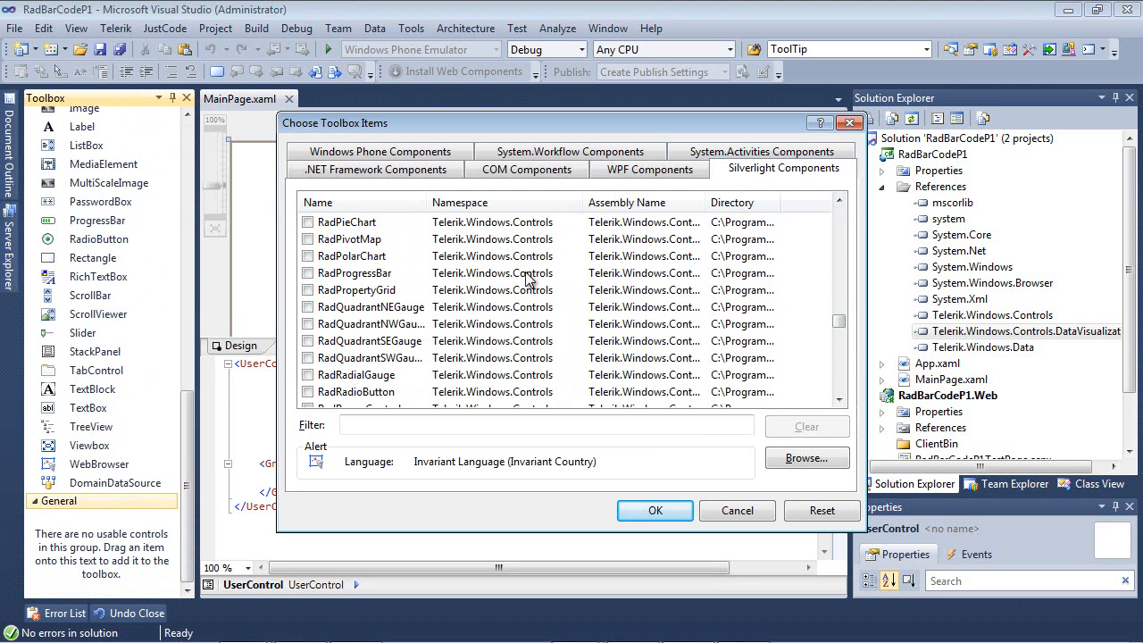
click(547, 425)
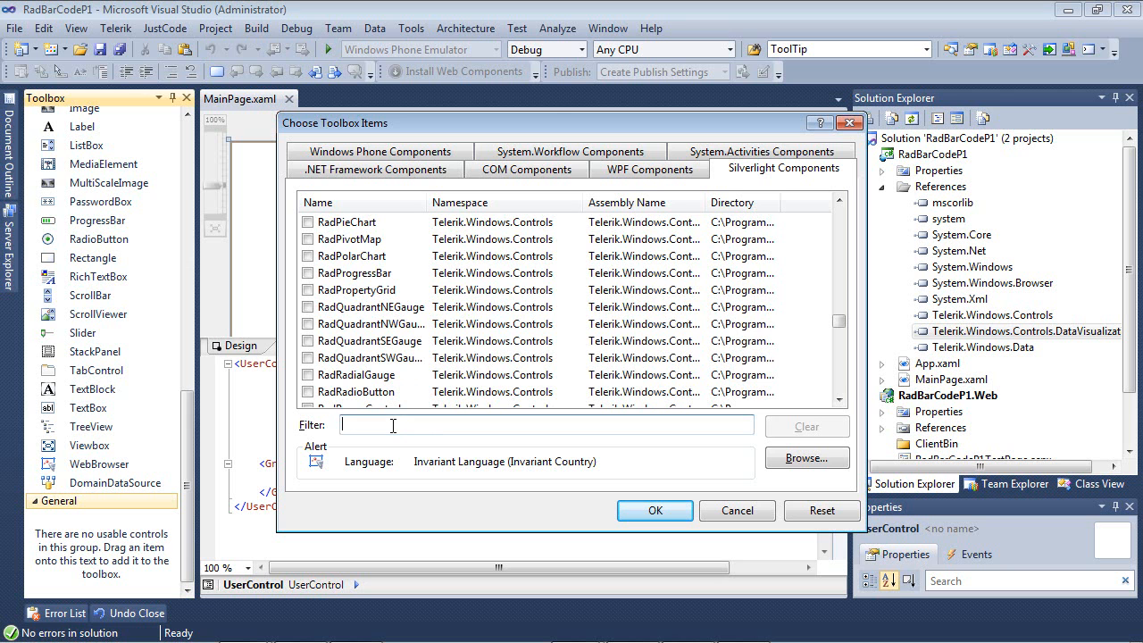
text(RadBar)
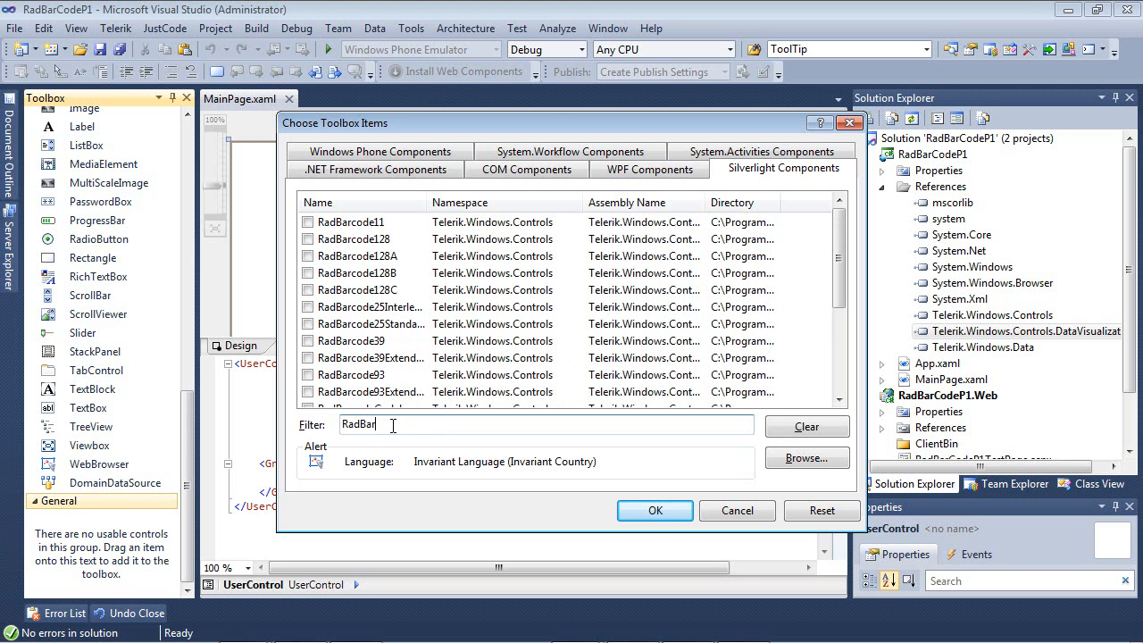
text(Code)
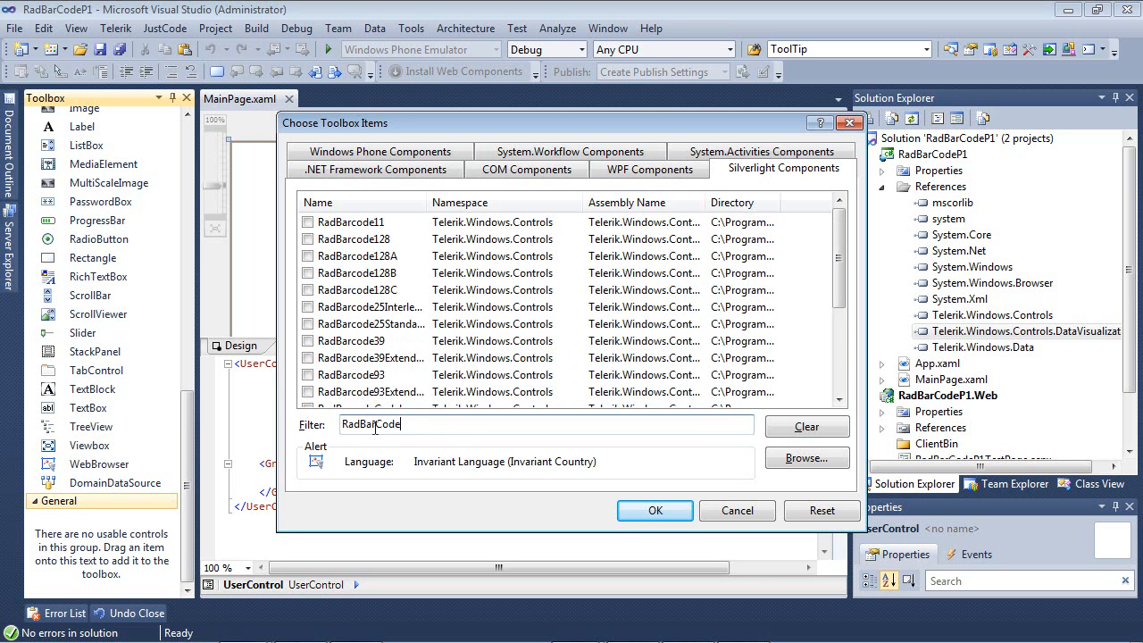
scroll(down, 3)
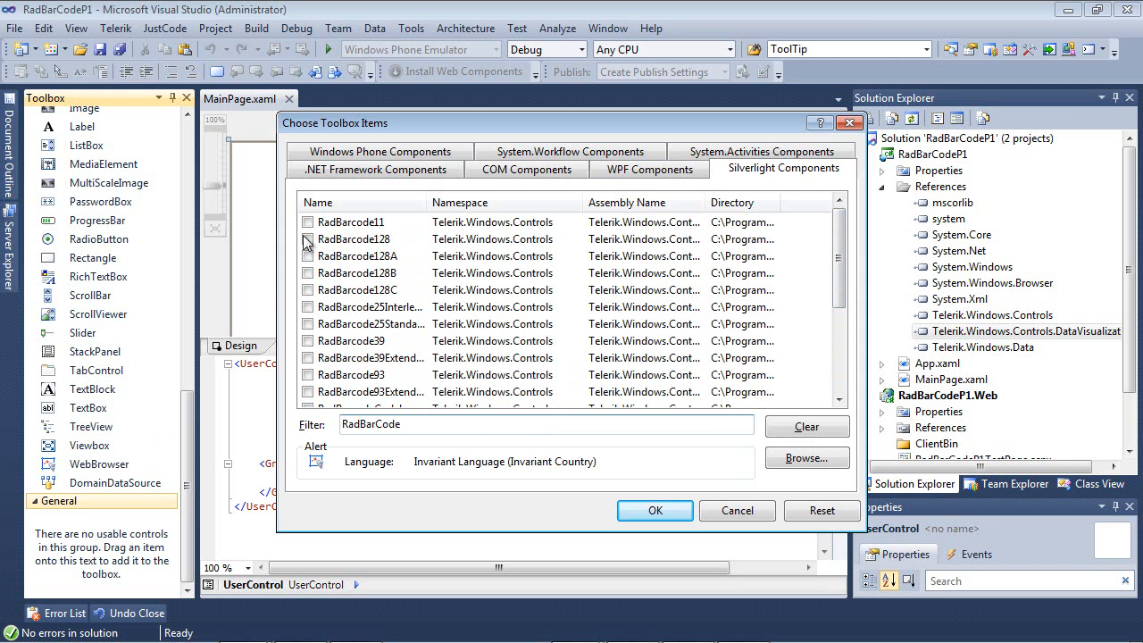
Add all filtered RadBarcode components to the Toolbox
click(308, 222)
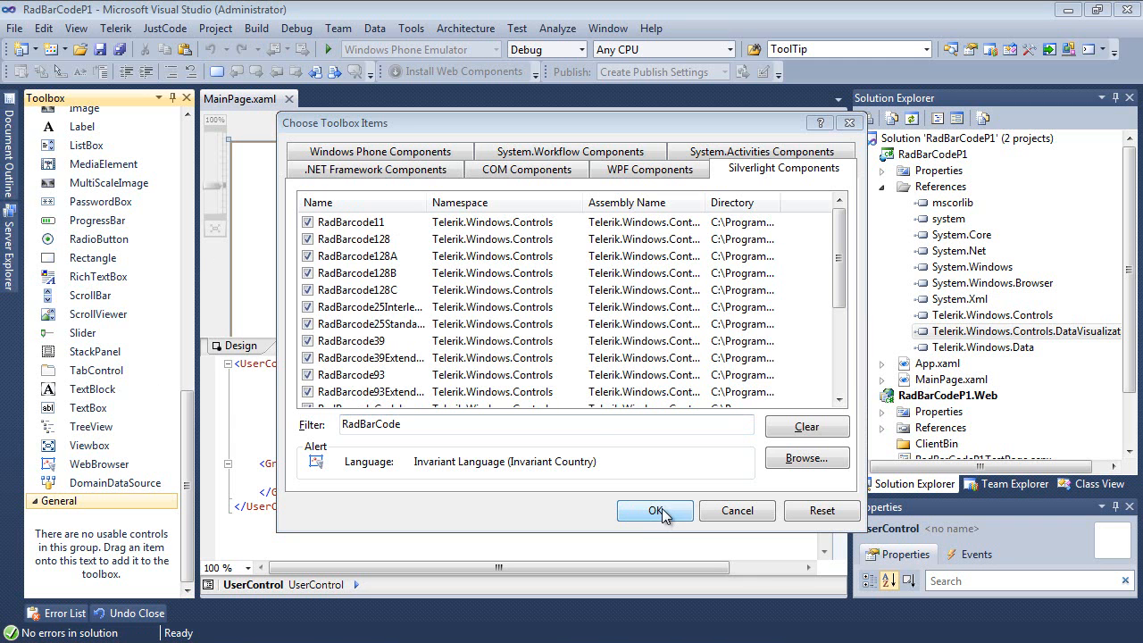
click(654, 511)
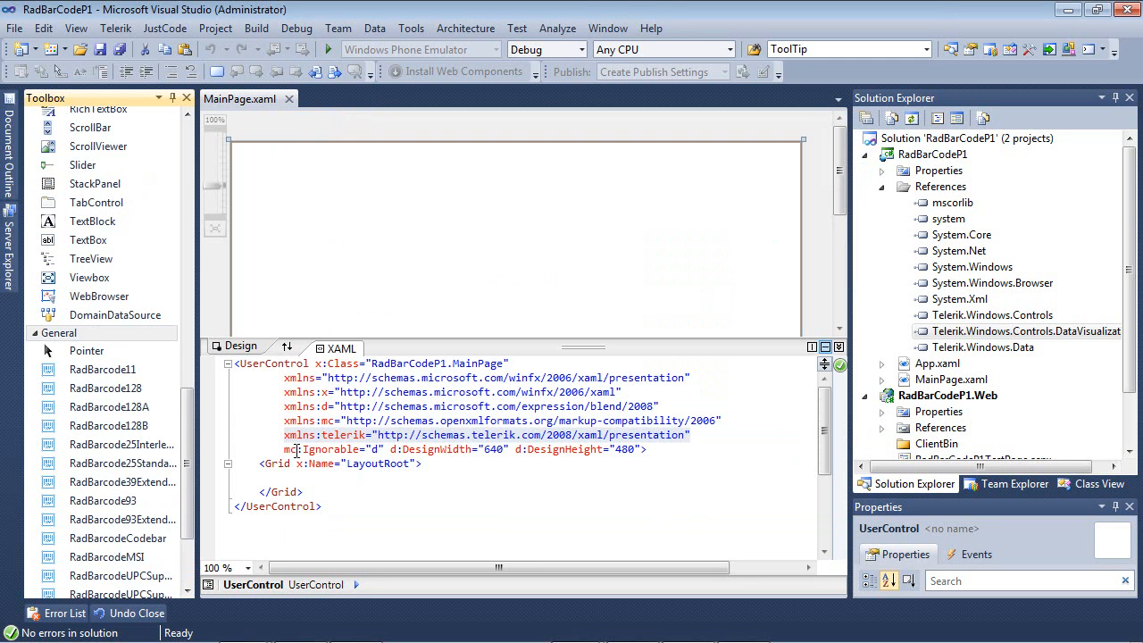
scroll(down, 3)
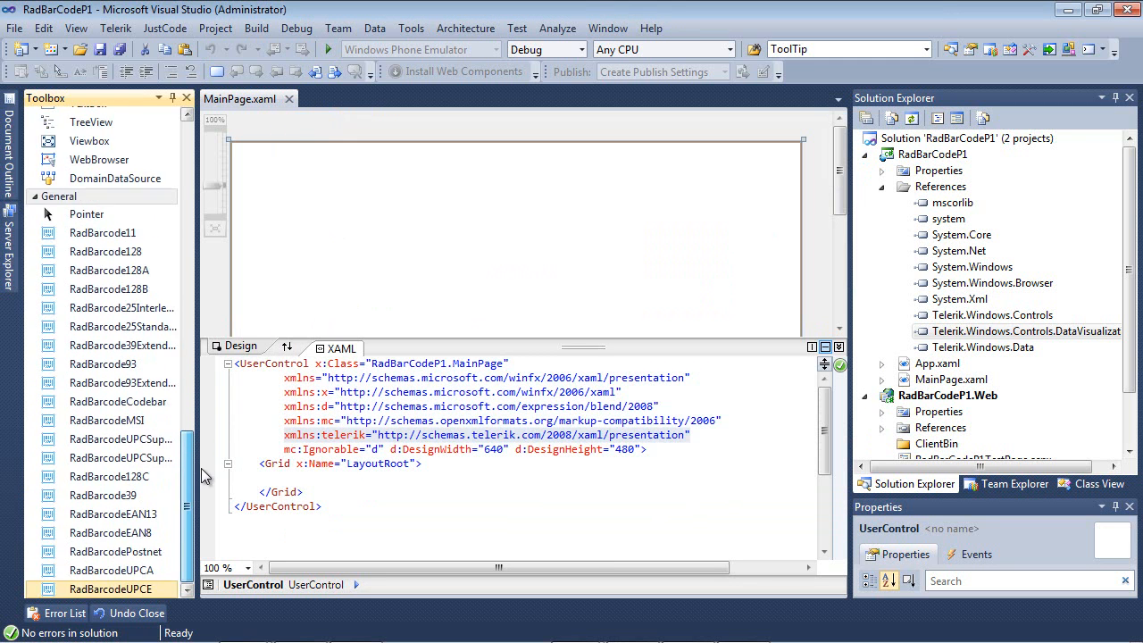
mouse_move(115, 178)
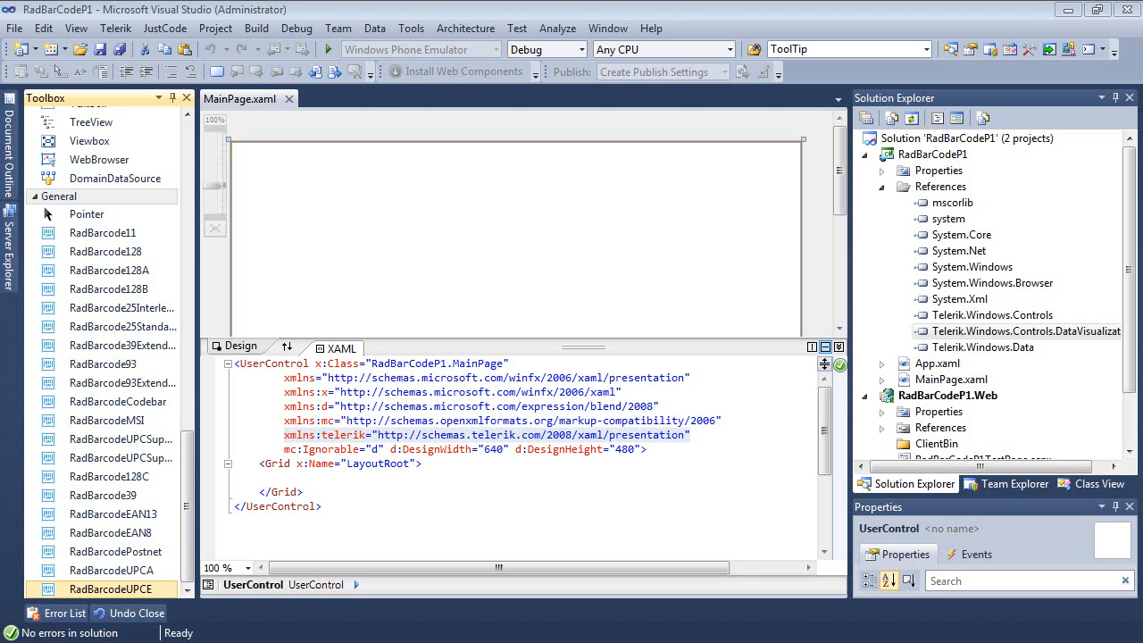
click(106, 250)
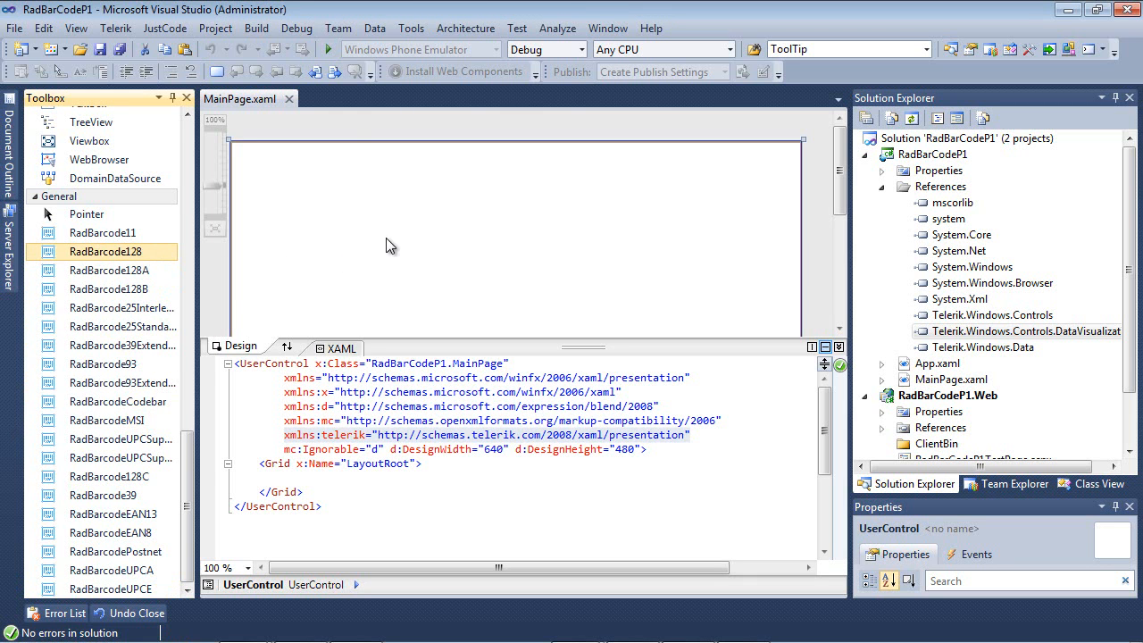
Place a RadBarcode128 control onto MainPage's design surface
drag(106, 250, 375, 228)
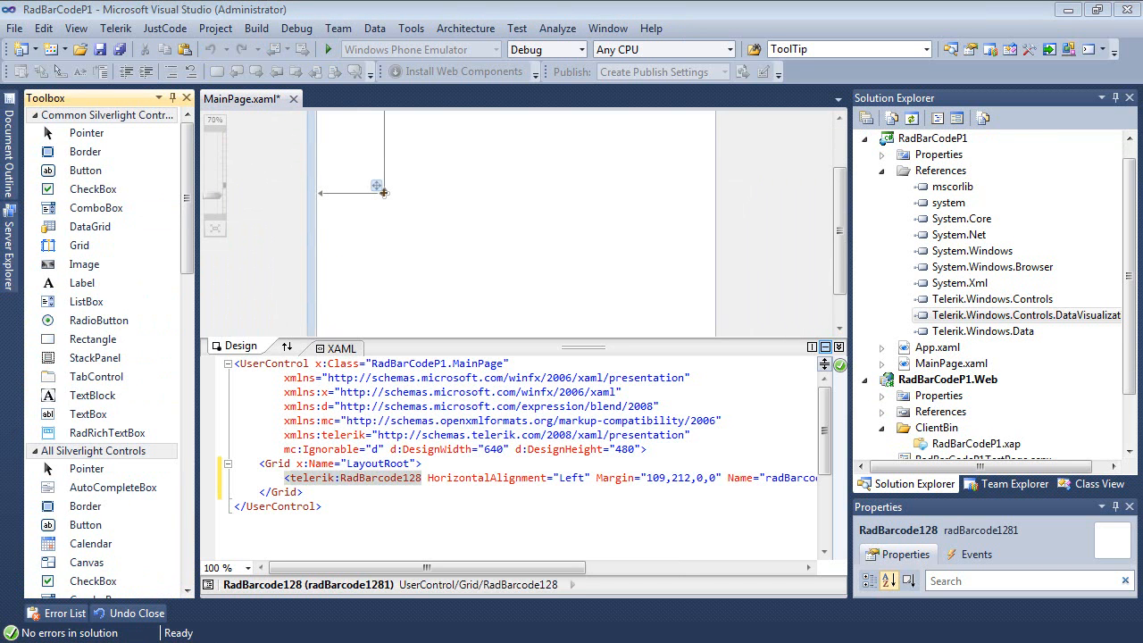
mouse_move(3, 450)
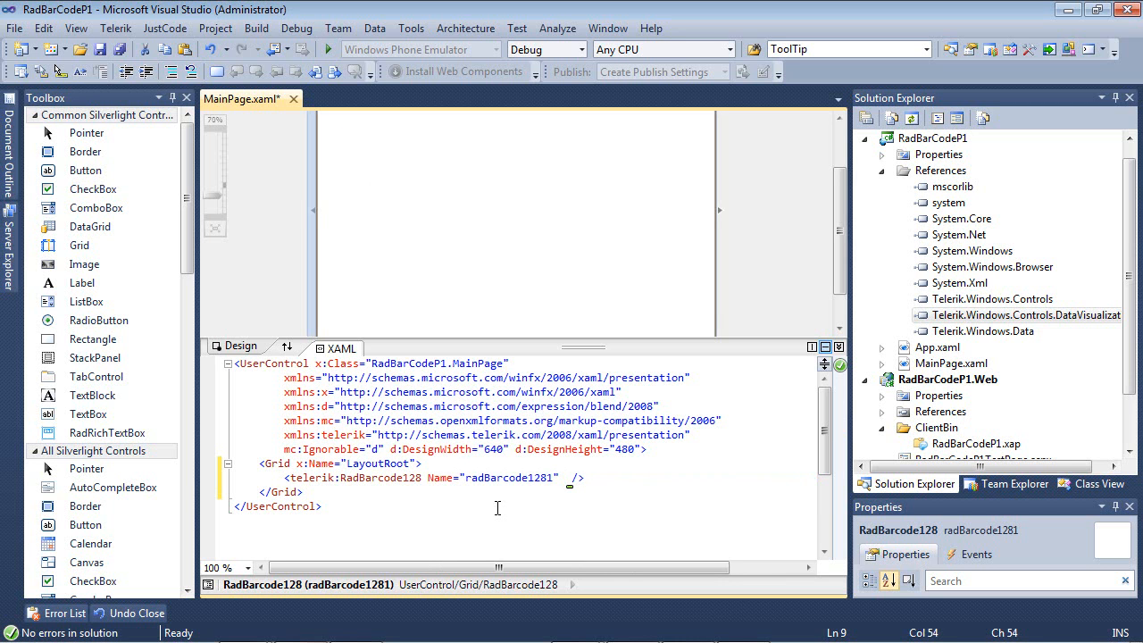
mouse_move(370, 508)
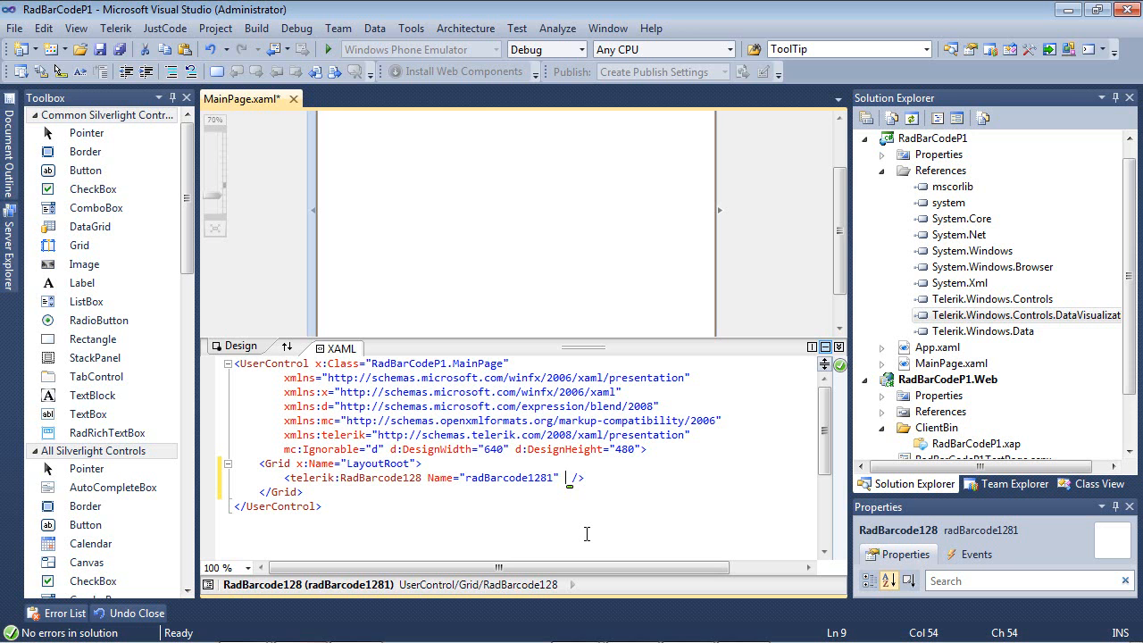
Set the RadBarcode128 Text attribute to 123456789
text(Te)
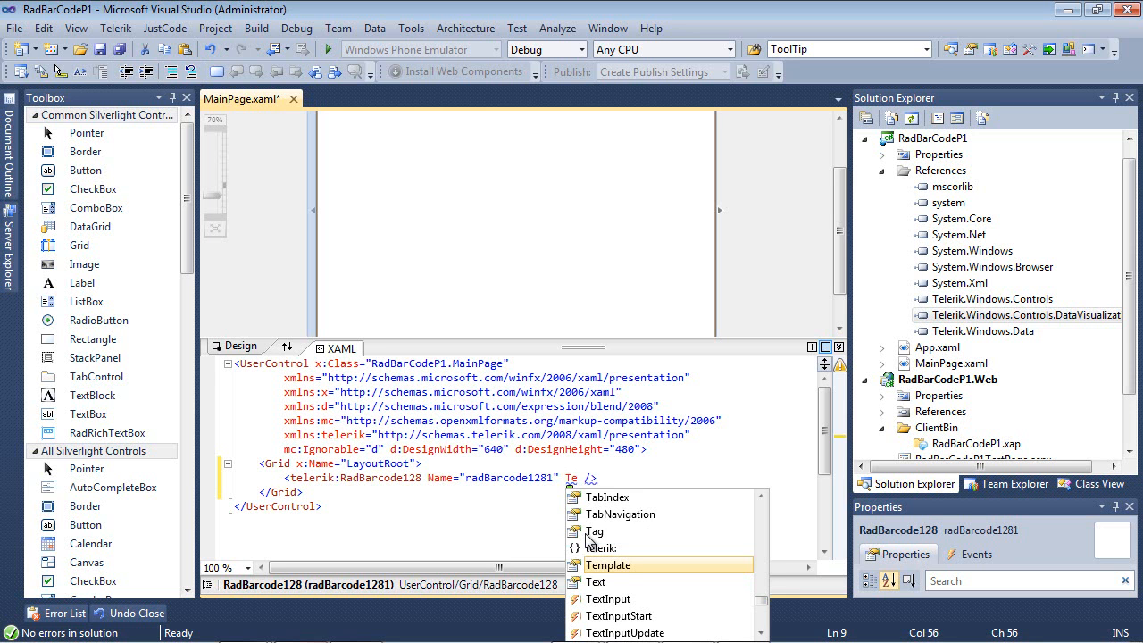
text(Co)
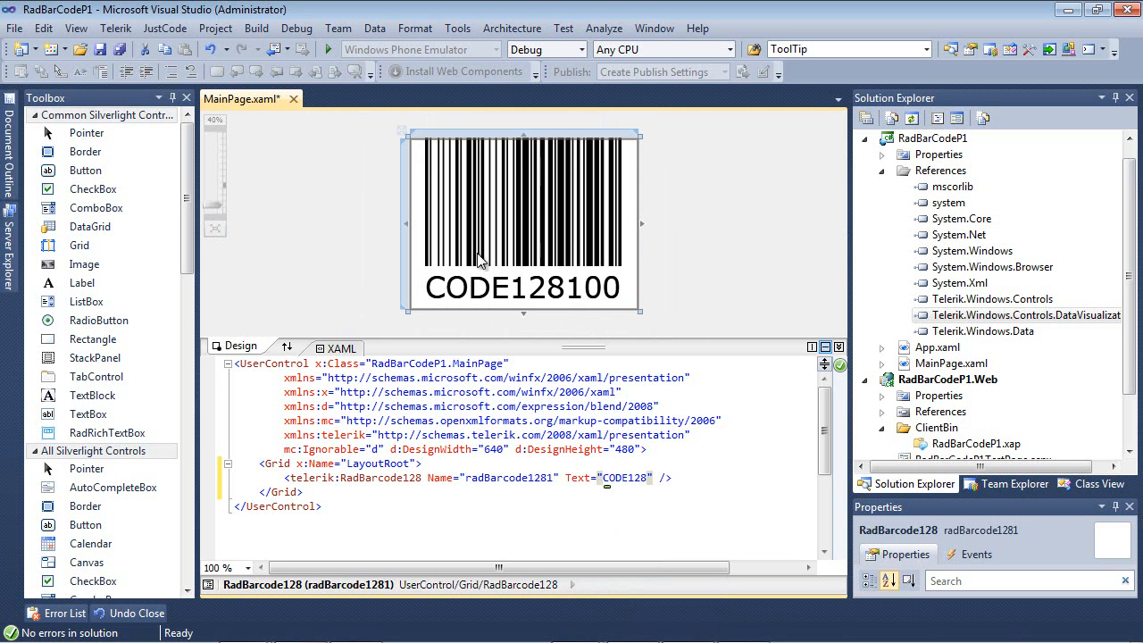
double_click(625, 478)
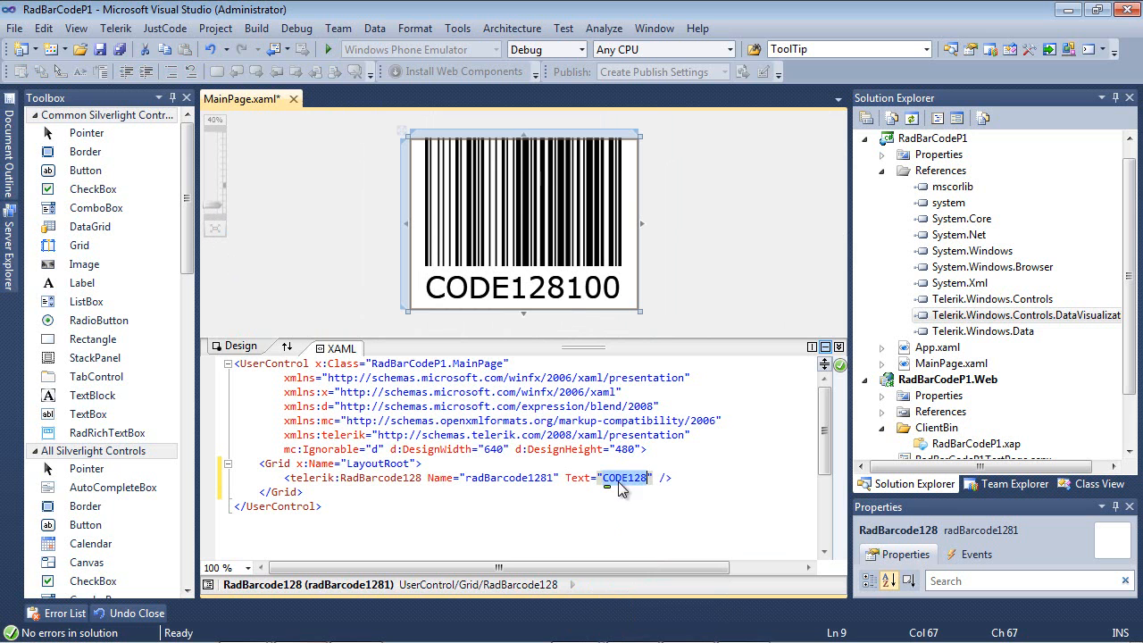
text(123456789)
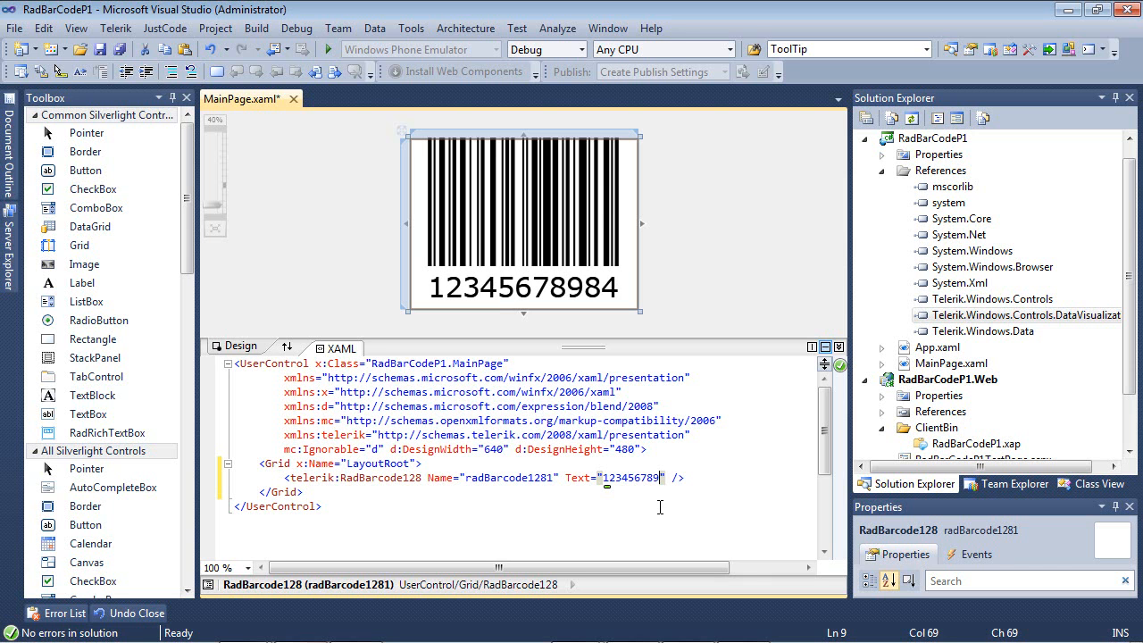
mouse_move(641, 493)
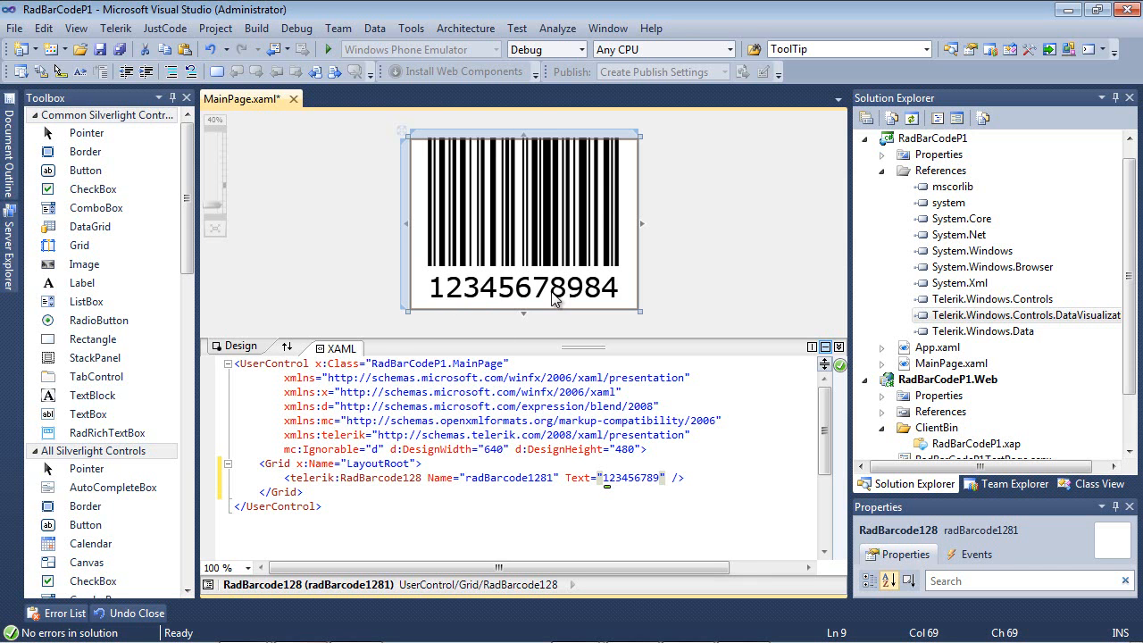
mouse_move(575, 307)
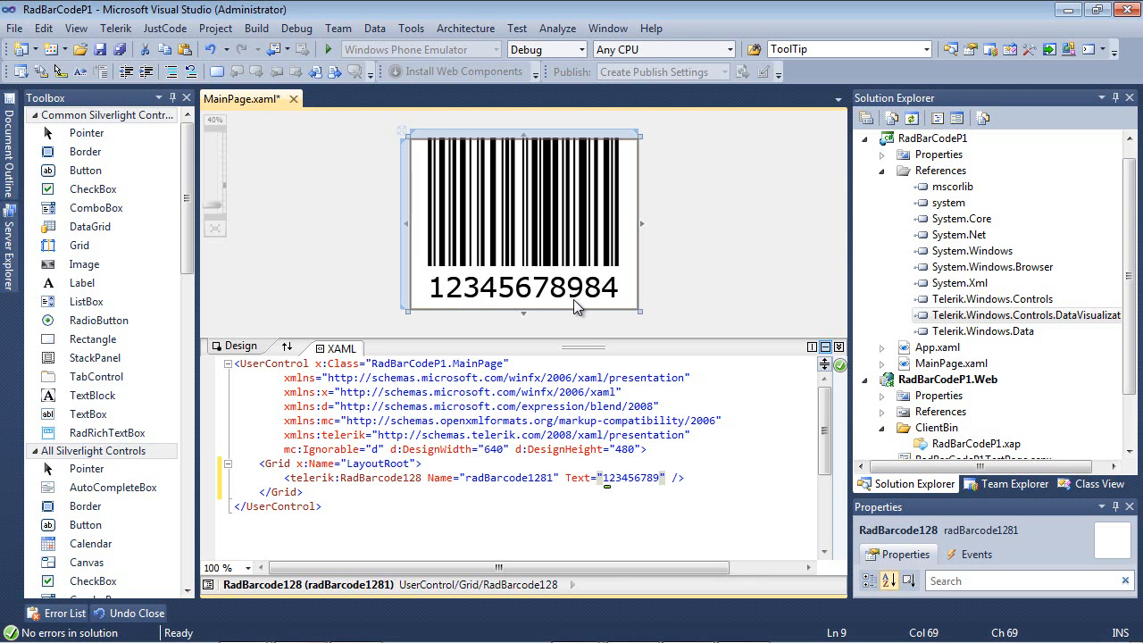
mouse_move(599, 304)
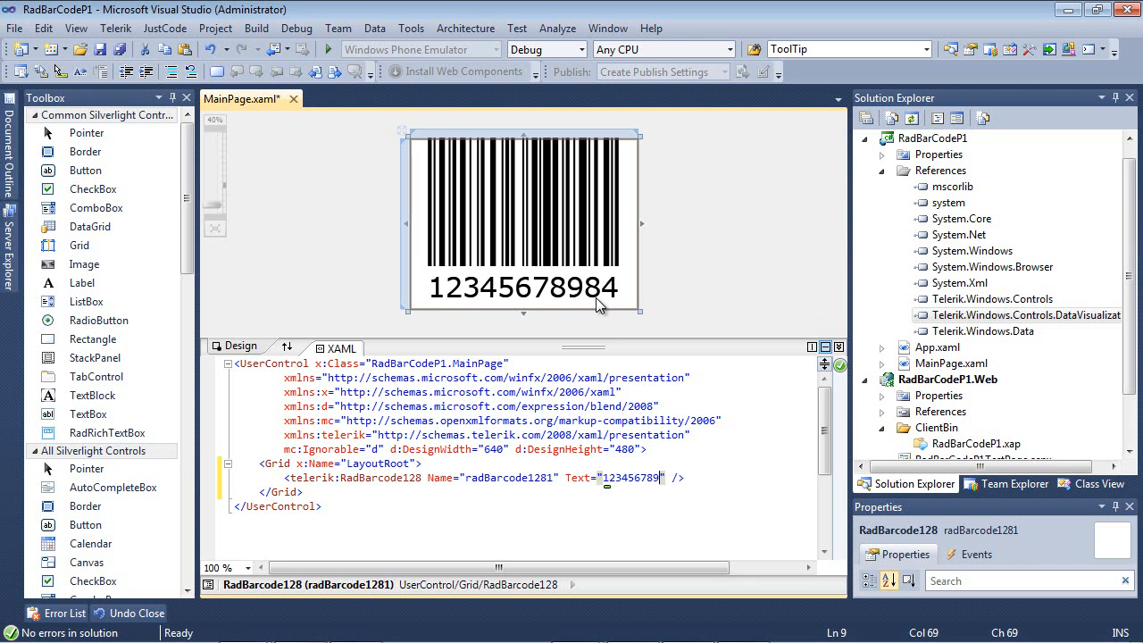
mouse_move(611, 311)
text(ShowChecksum="False" )
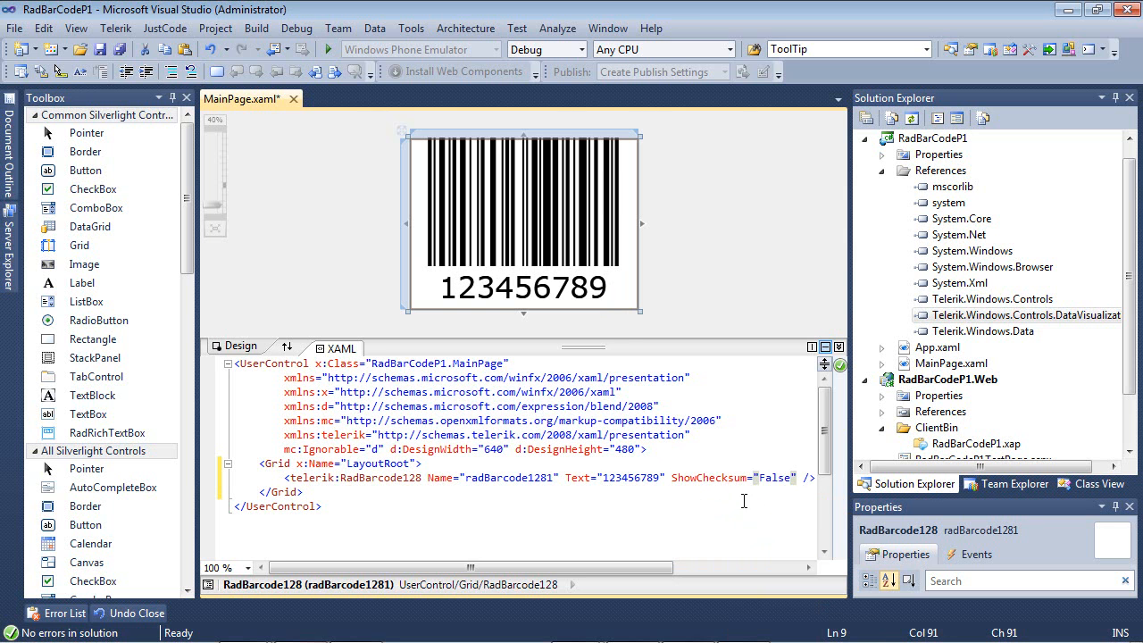
Change the barcode's ShowChecksum value to True
double_click(774, 477)
text(Tru)
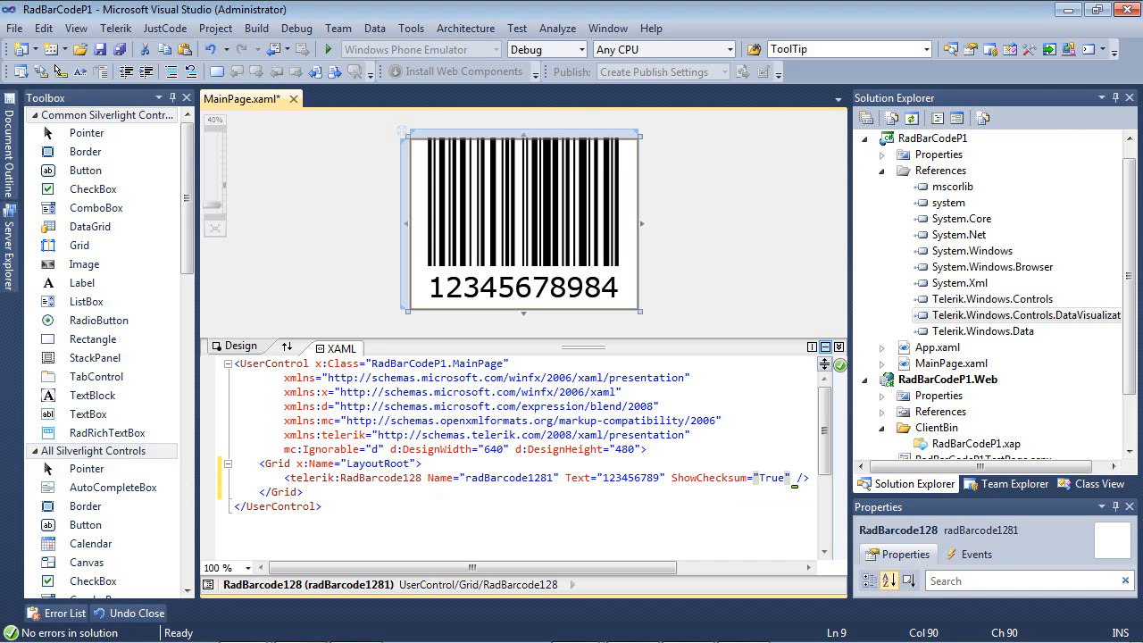
click(982, 411)
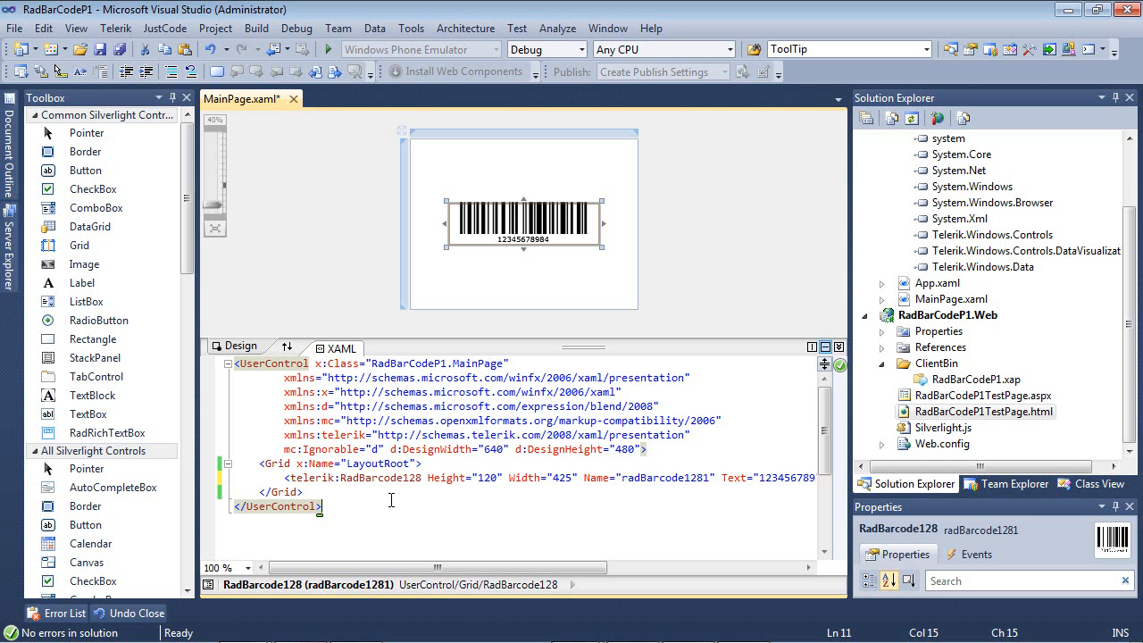
Run RadBarCodeP1 with Debug > Start Without Debugging
click(297, 29)
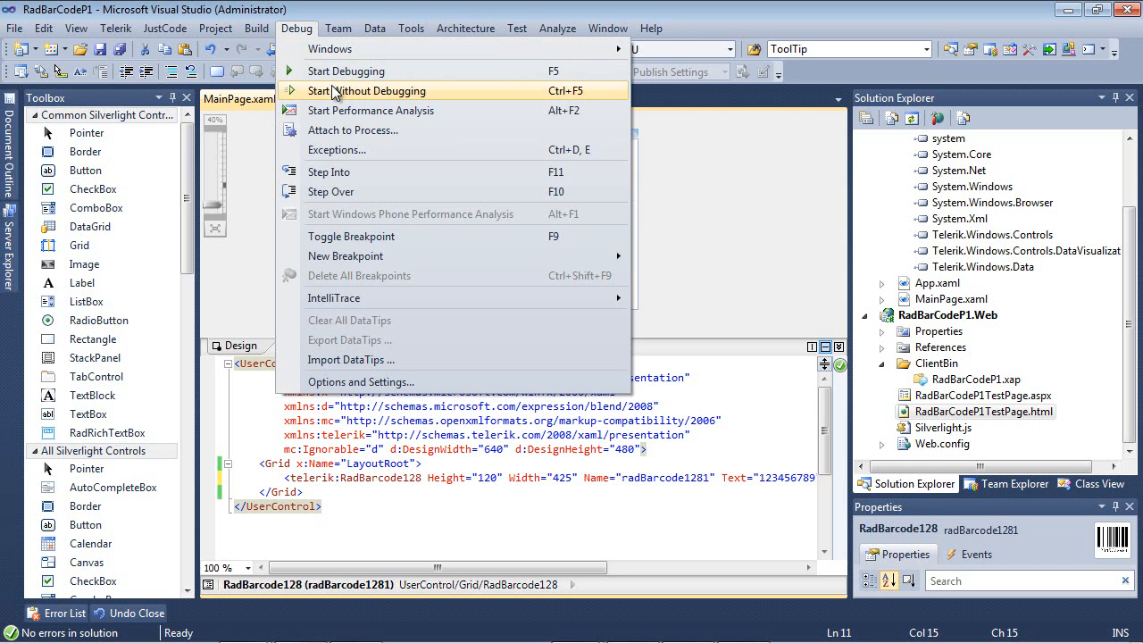
click(366, 89)
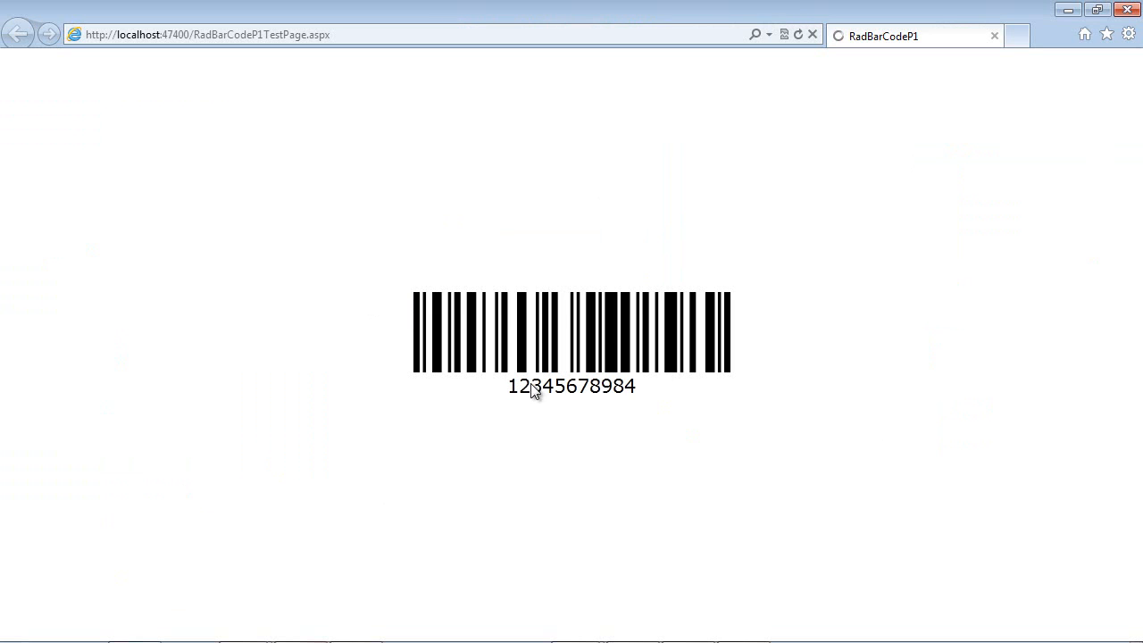
mouse_move(428, 430)
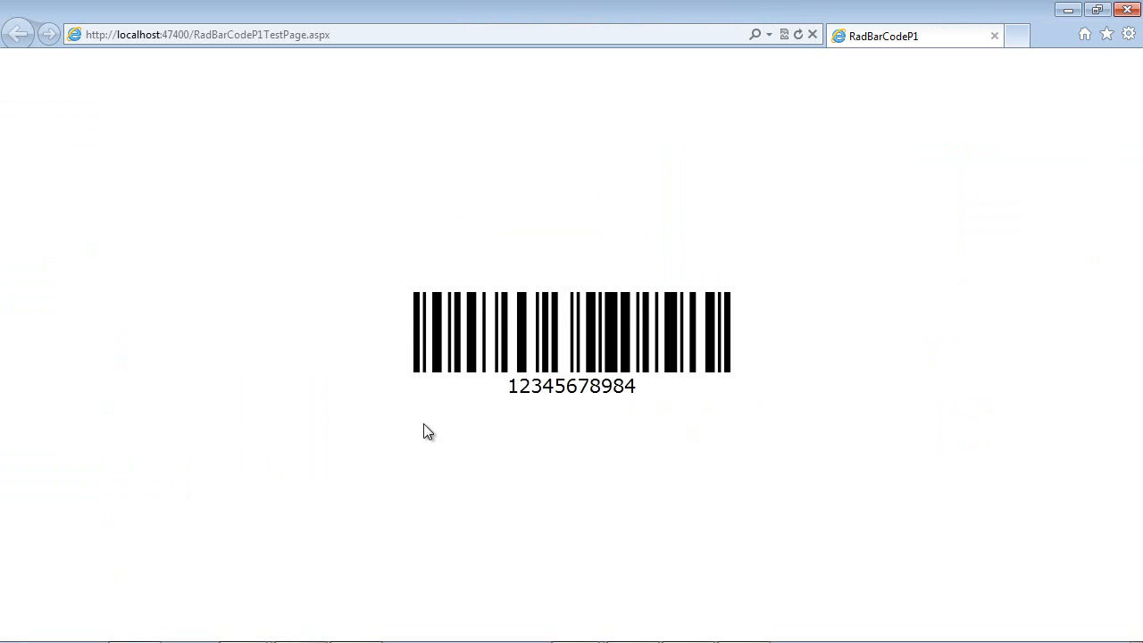
mouse_move(986, 166)
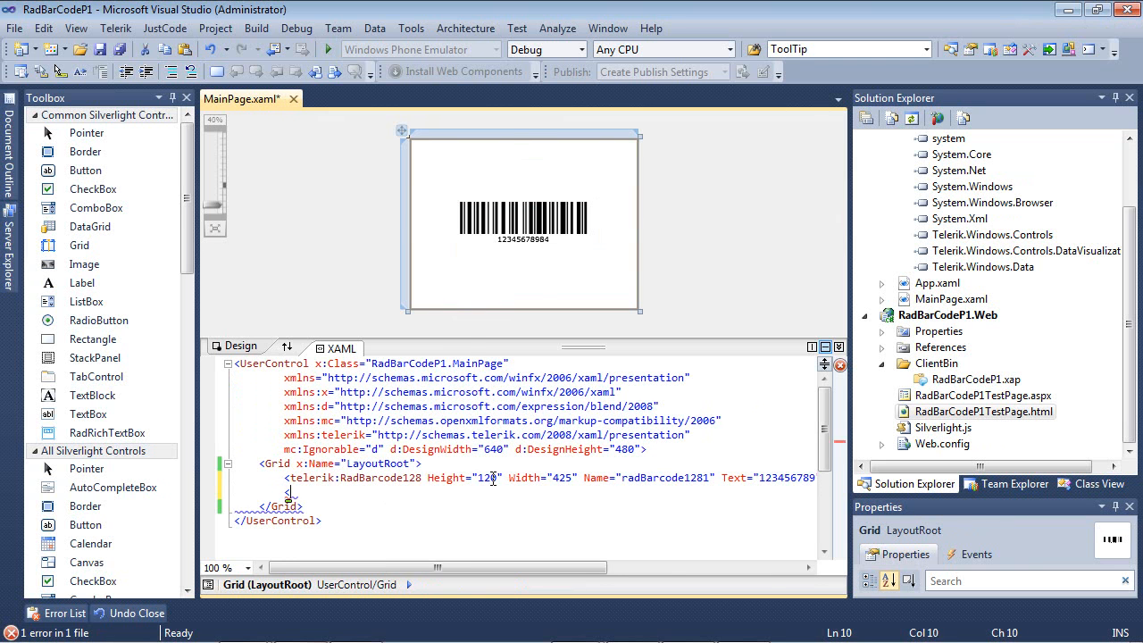
Begin a second telerik: element below the first barcode and browse the RadBarcode types
text(telerik:Radb)
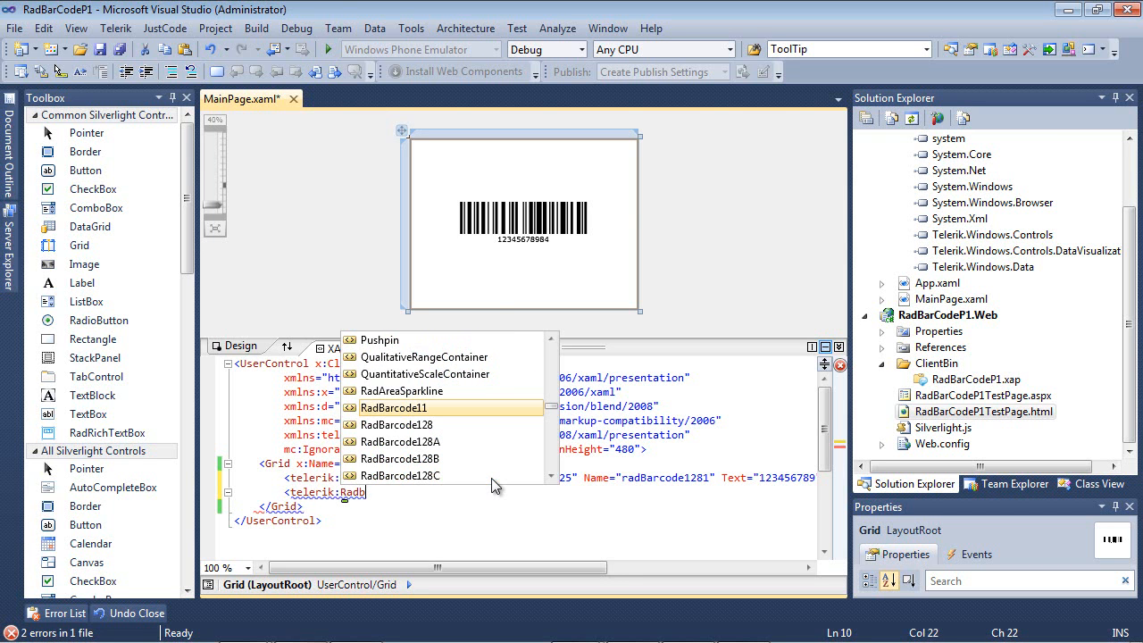
click(550, 475)
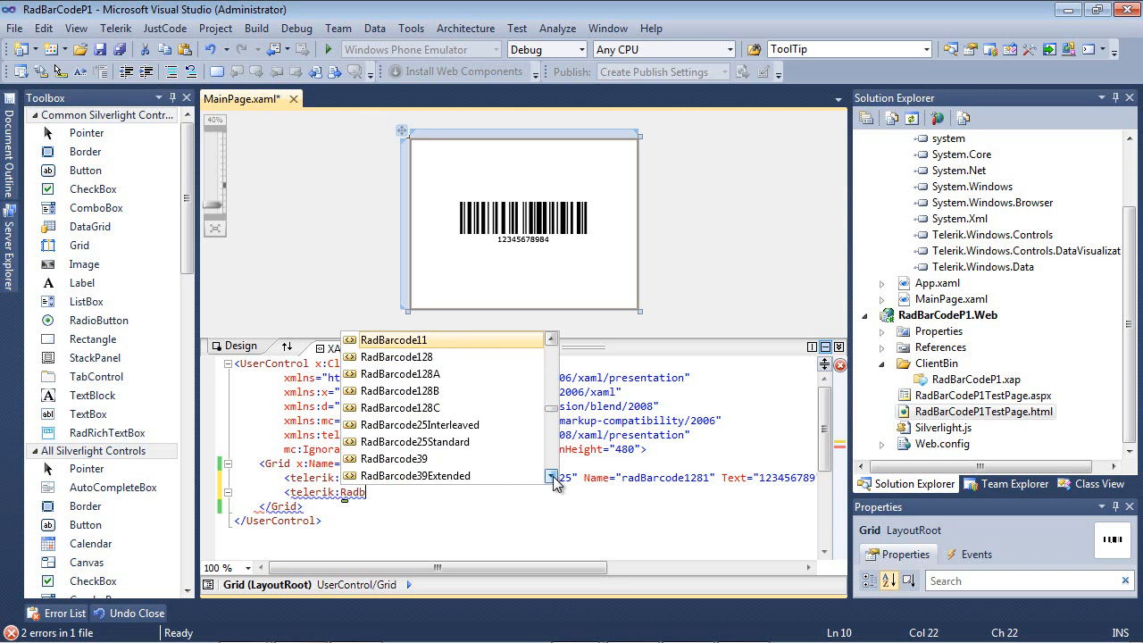